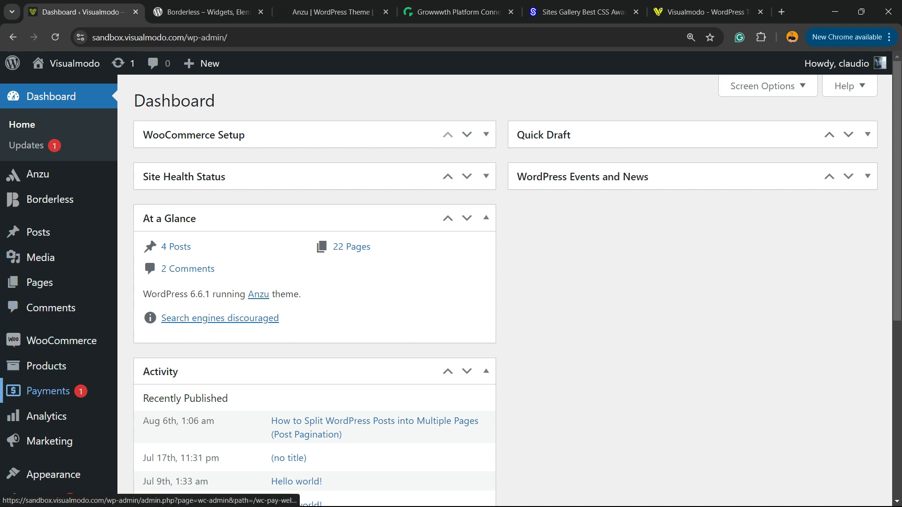
mouse_move(44, 366)
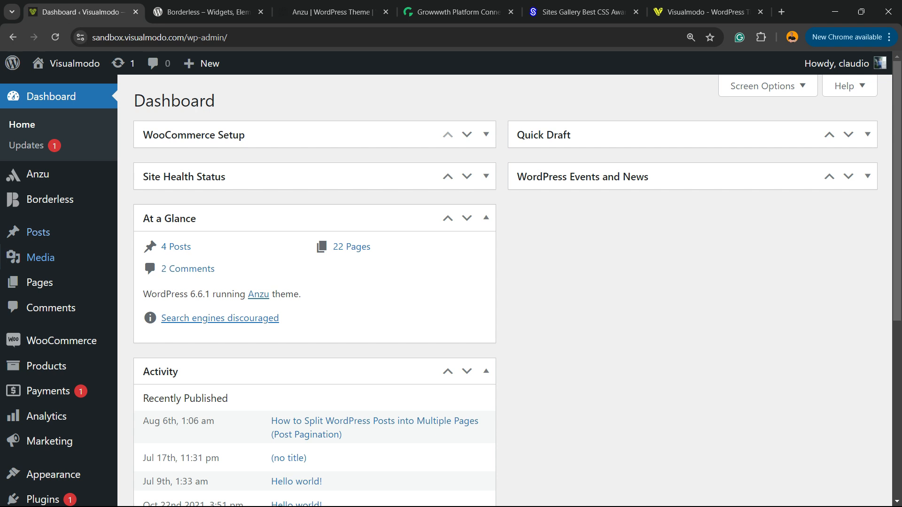
Search for 'Import and export users and customers', then install and activate the plugin
scroll("down", 3)
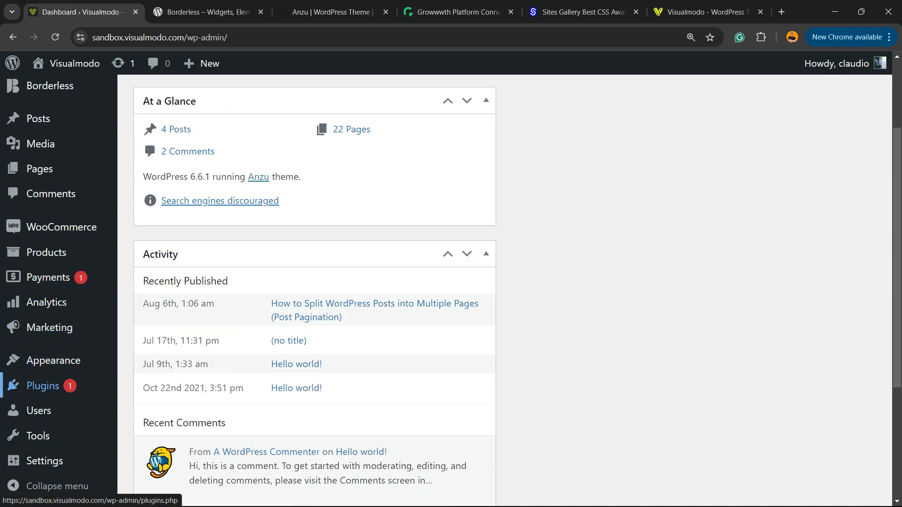
mouse_move(42, 386)
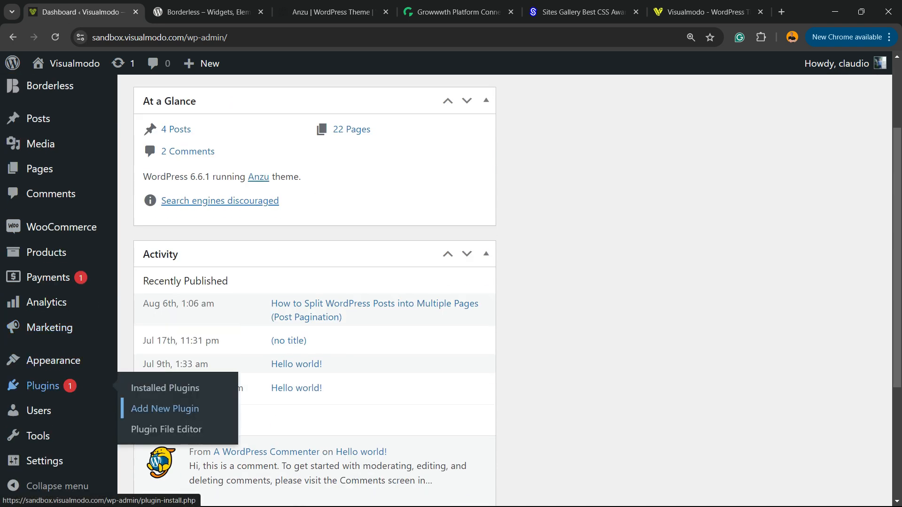
left_click(164, 408)
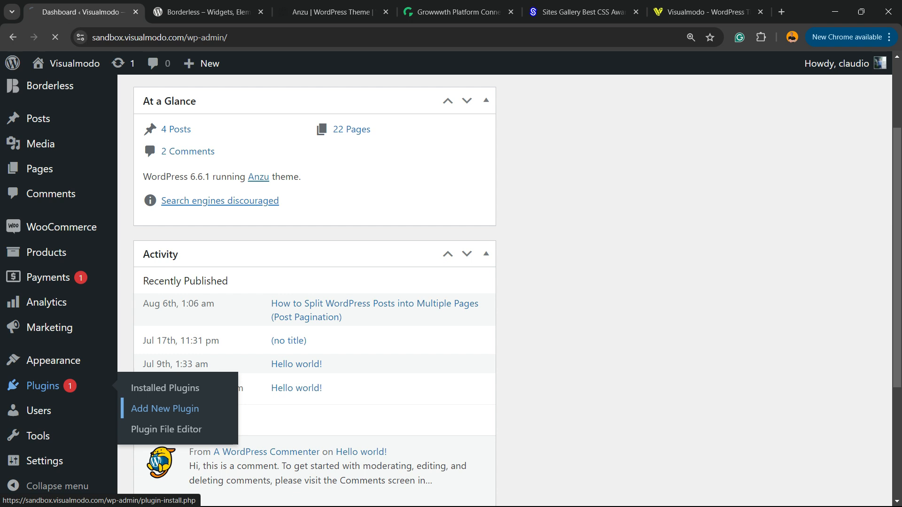
left_click(164, 408)
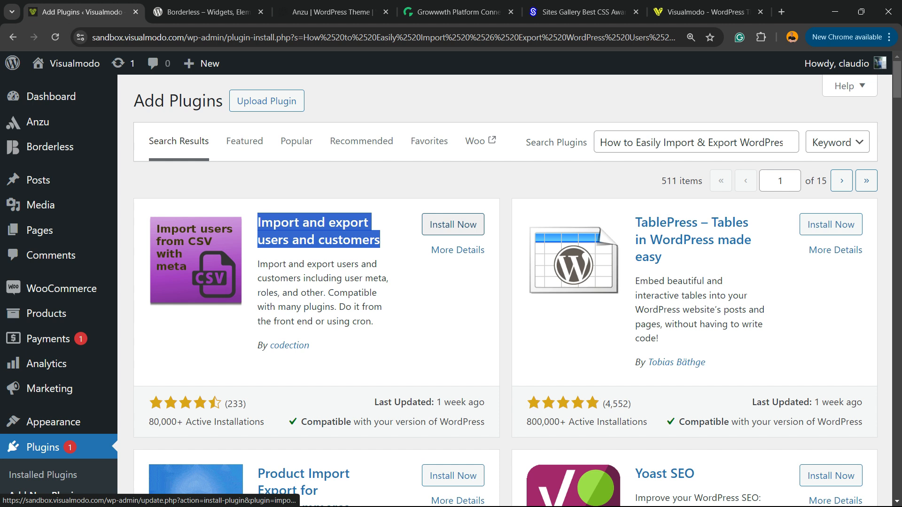
type("Import and export users and customers")
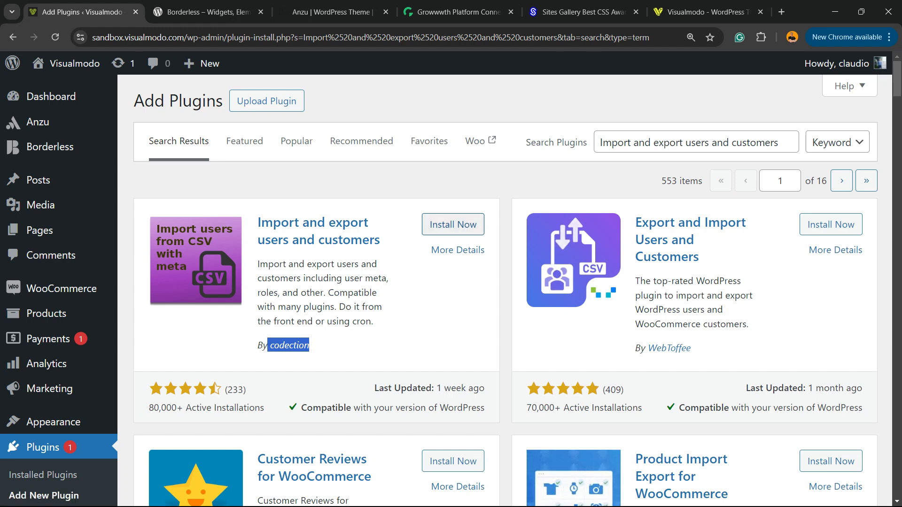
left_click(453, 225)
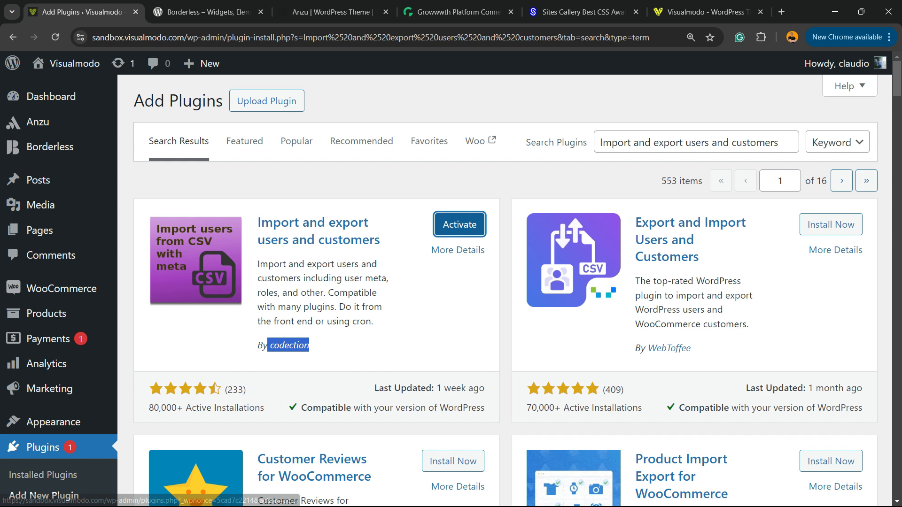
left_click(460, 225)
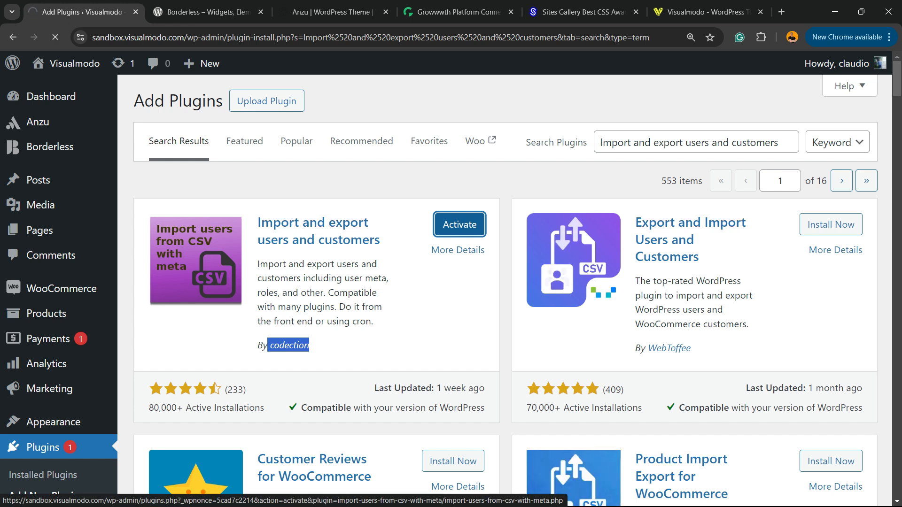
left_click(460, 224)
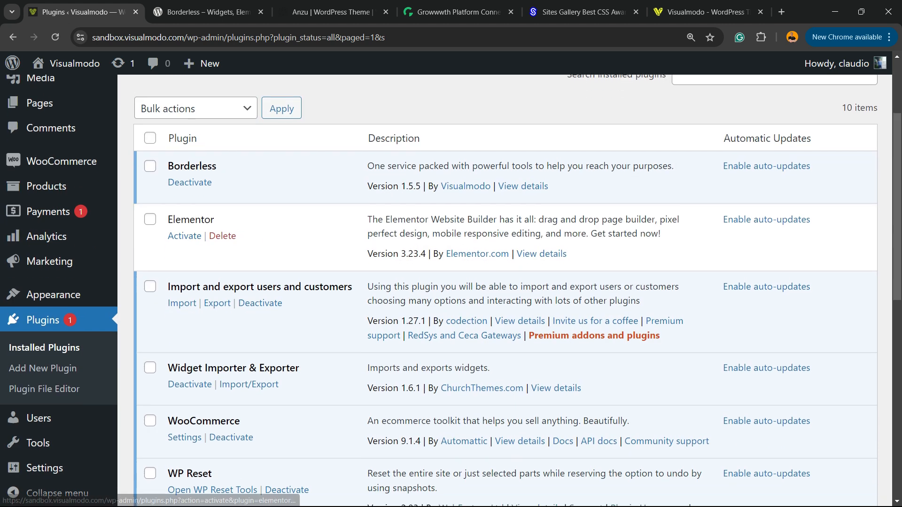
scroll("down", 3)
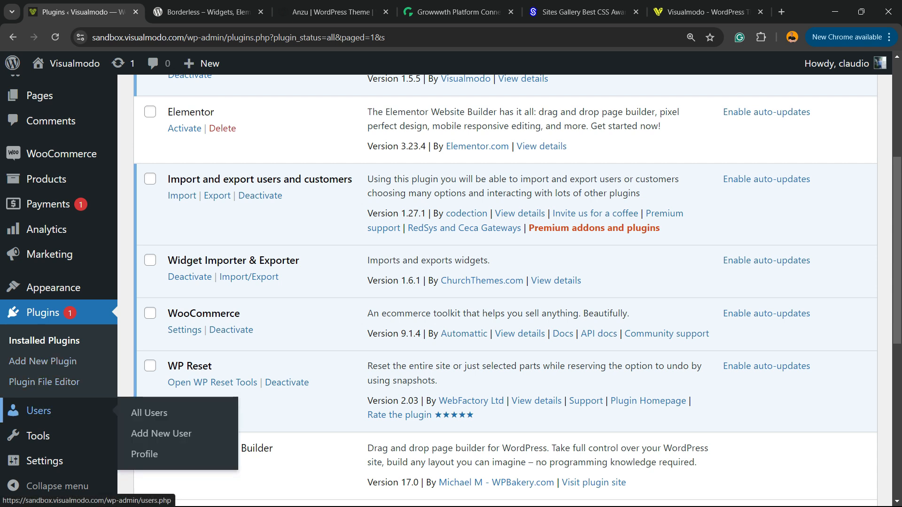
mouse_move(38, 435)
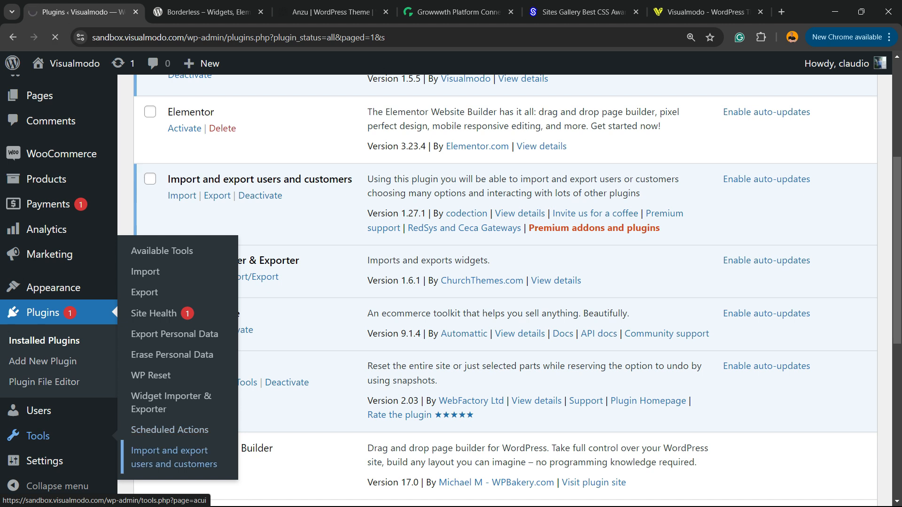
Open the plugin's Export section, keeping All roles selected for export
left_click(174, 457)
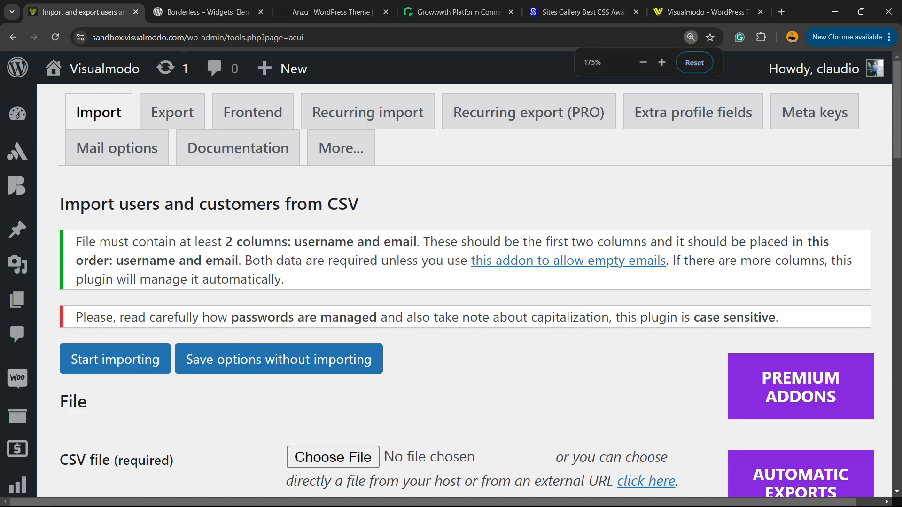
scroll("down", 3)
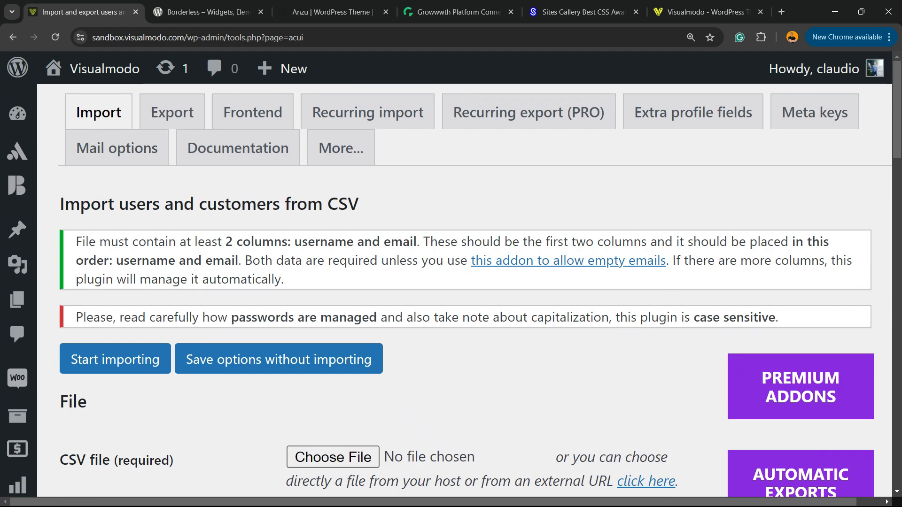
left_click(172, 111)
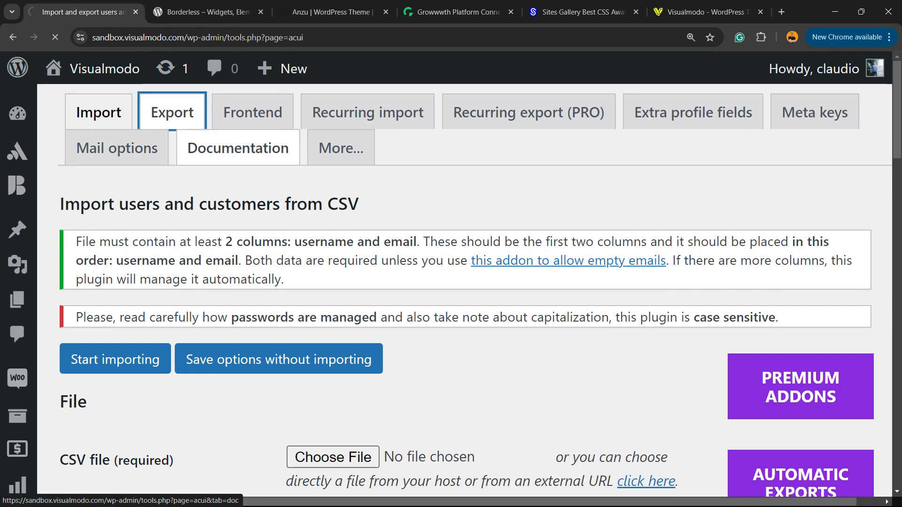
left_click(171, 112)
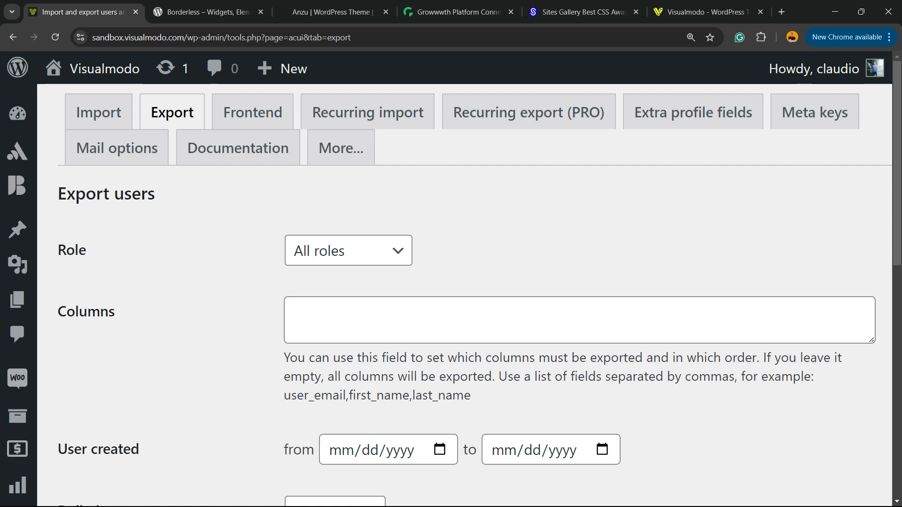
left_click(348, 250)
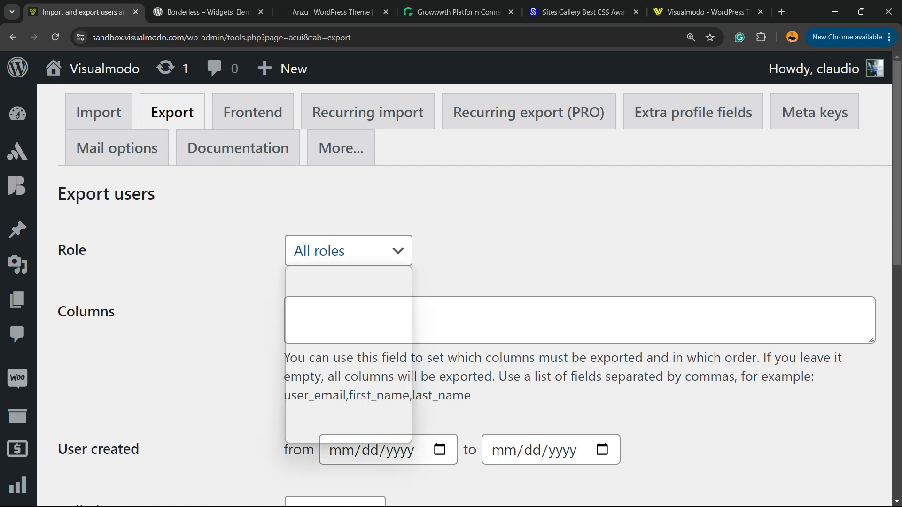
left_click(348, 251)
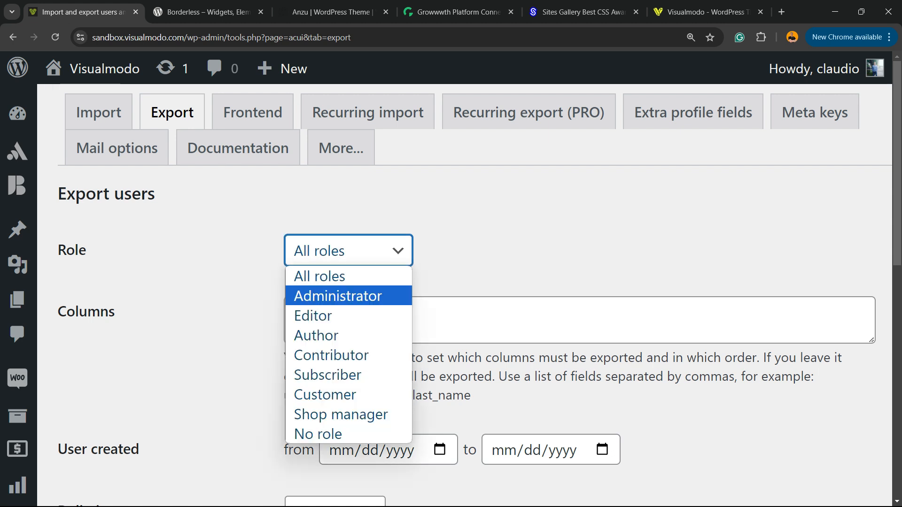
mouse_move(324, 395)
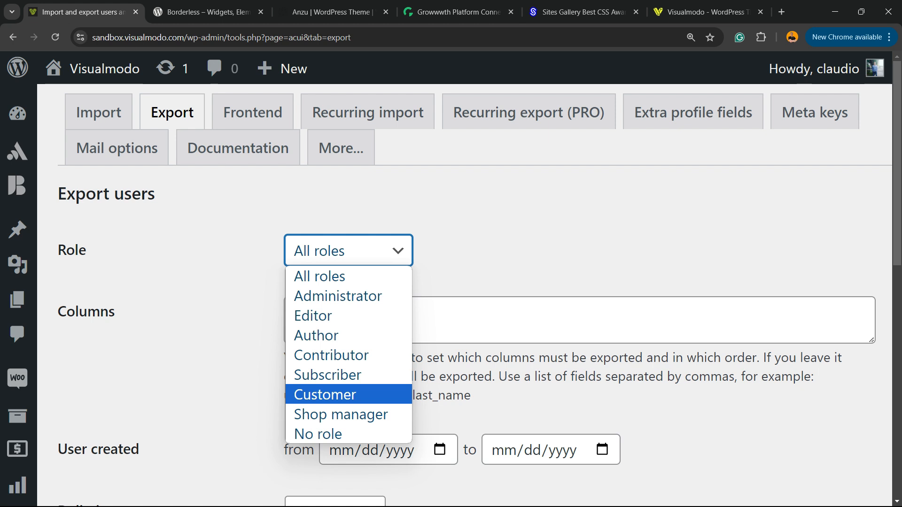
mouse_move(339, 415)
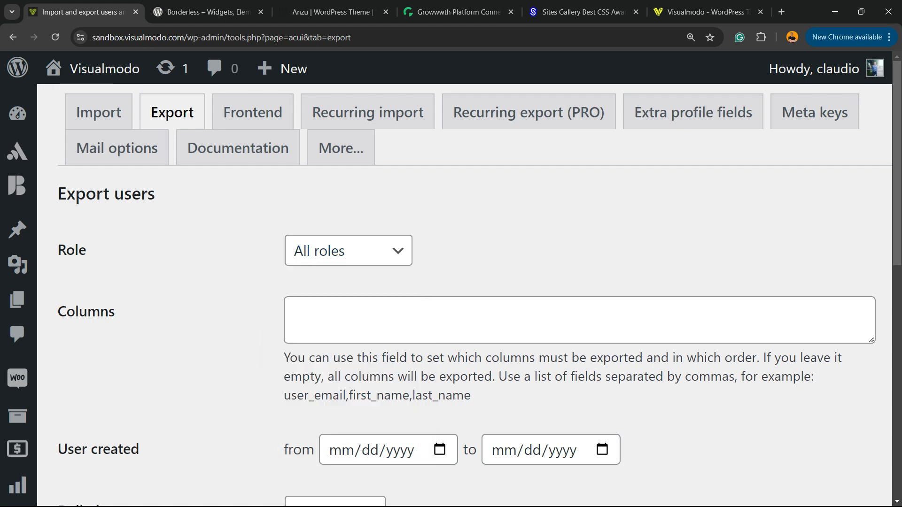
Set the user-created range 01/20/2023 to 08/20/2024 and keep the comma delimiter
scroll("down", 3)
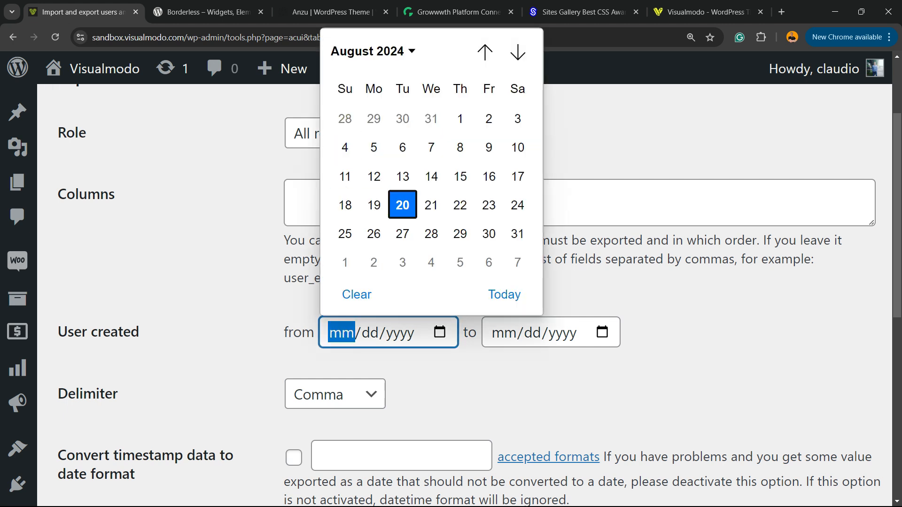
left_click(372, 51)
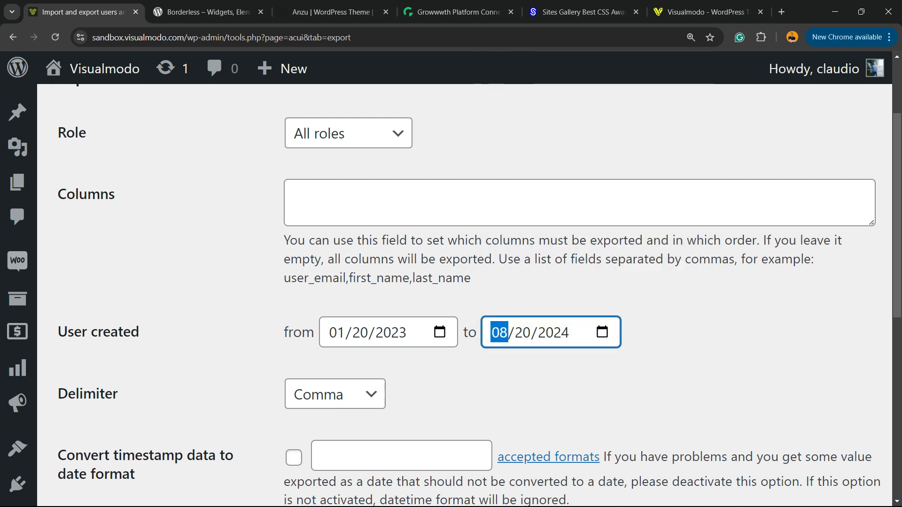
scroll("down", 3)
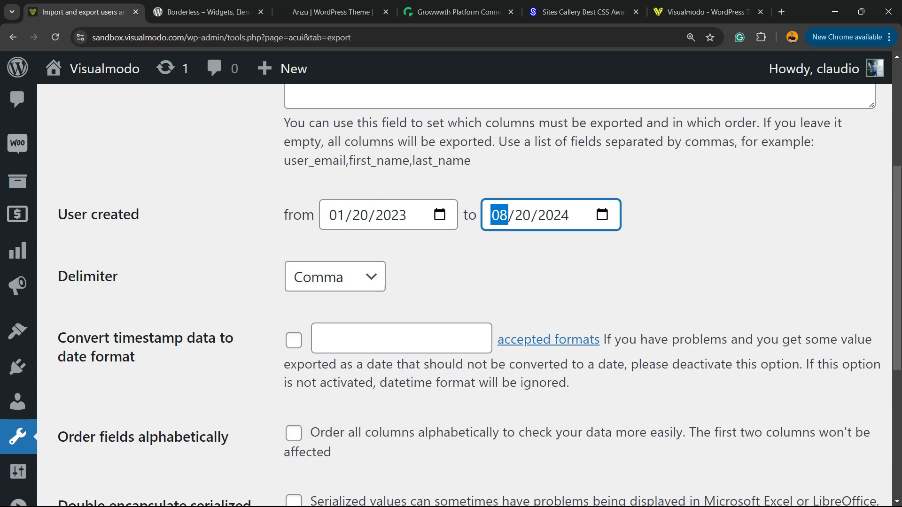
left_click(333, 277)
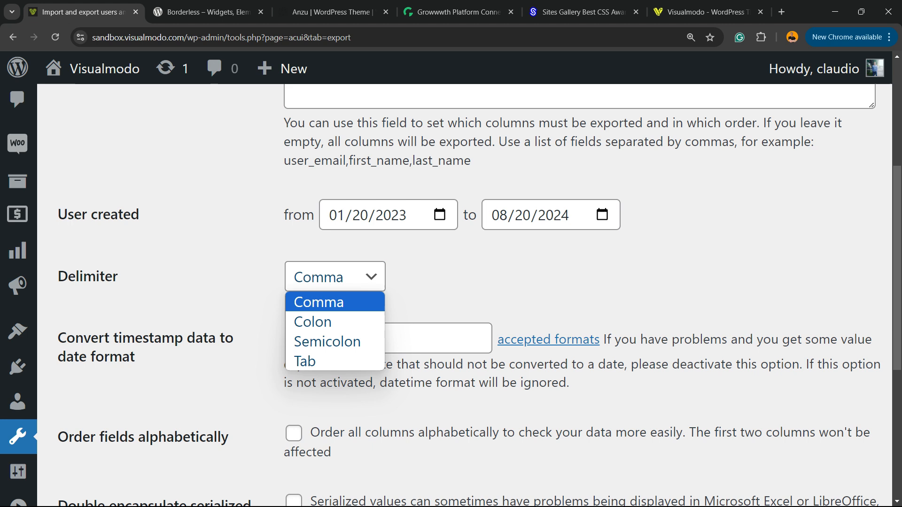
left_click(334, 276)
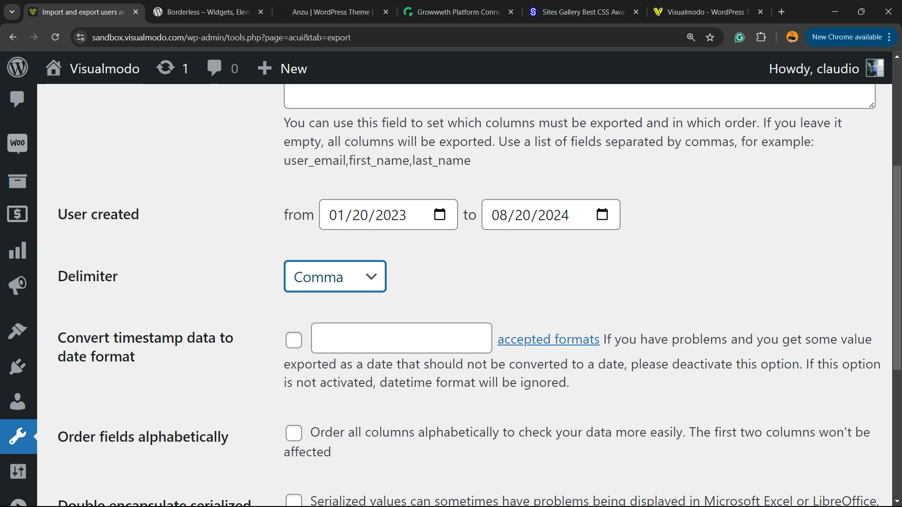
scroll("down", 3)
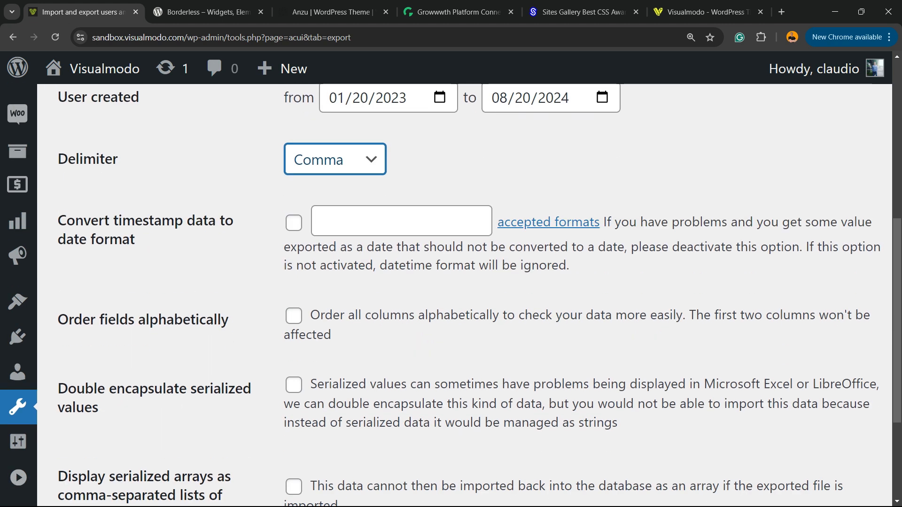
scroll("down", 3)
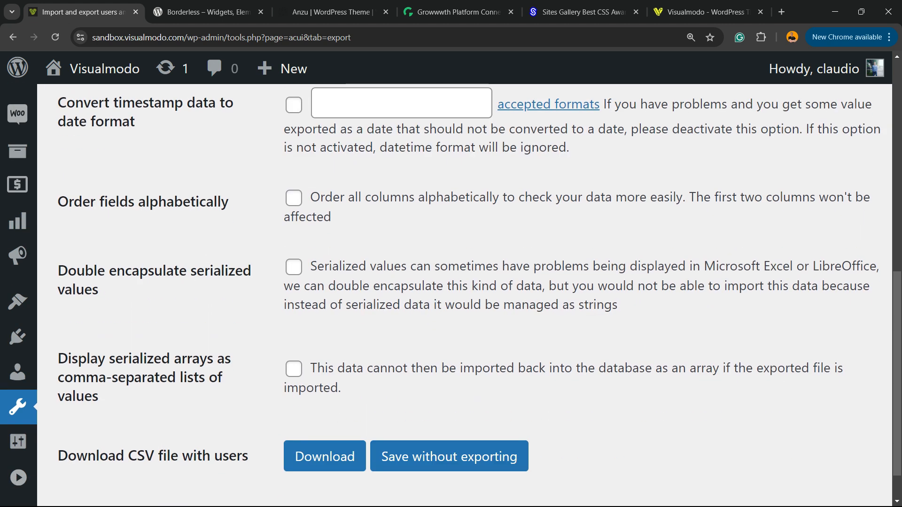
scroll("down", 3)
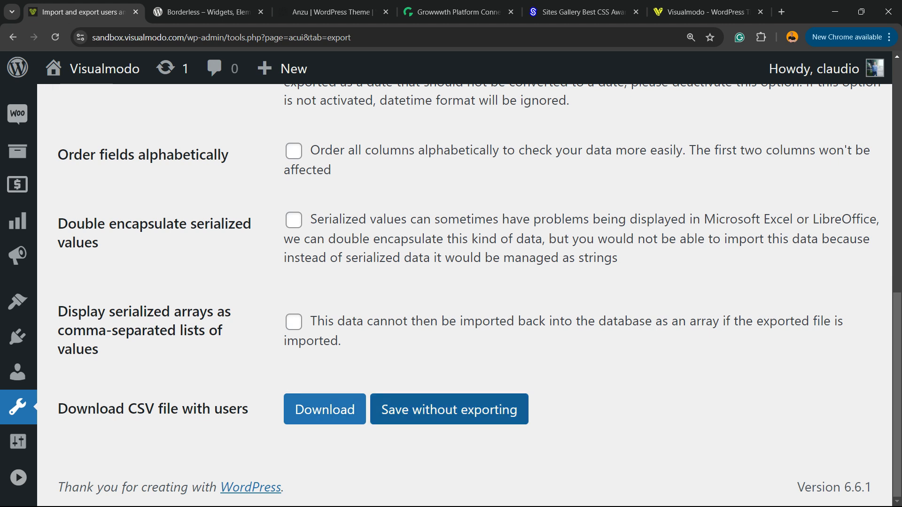
Download the users as a CSV file, then return to the plugin's import section
left_click(324, 409)
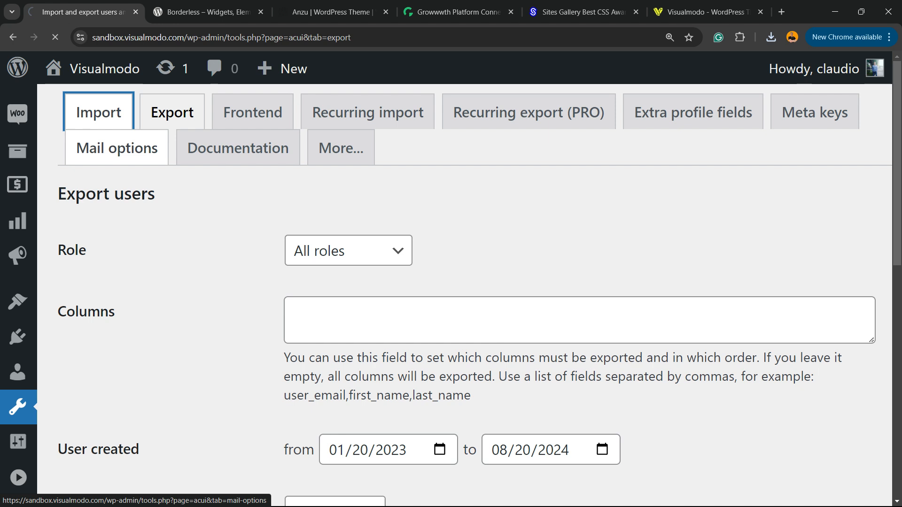
left_click(98, 111)
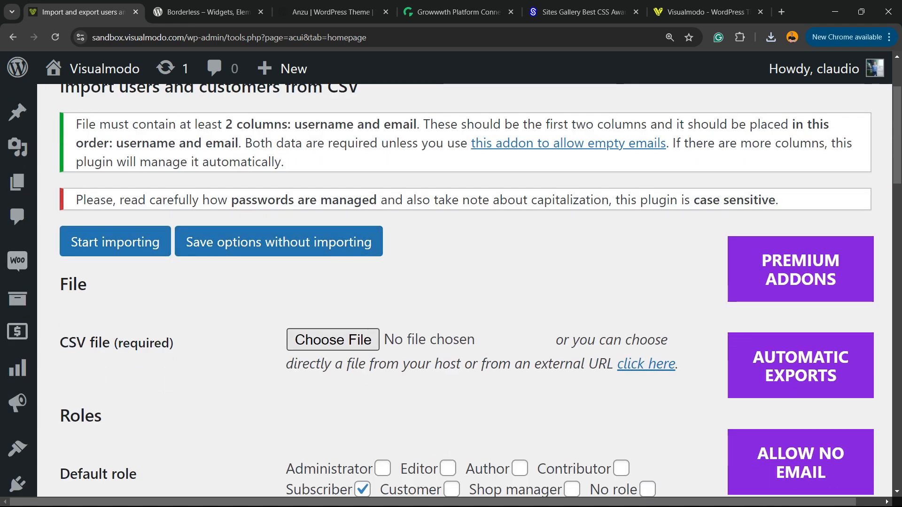
Attach user-export.csv as the import file and review the role, update and deletion options
left_click(332, 339)
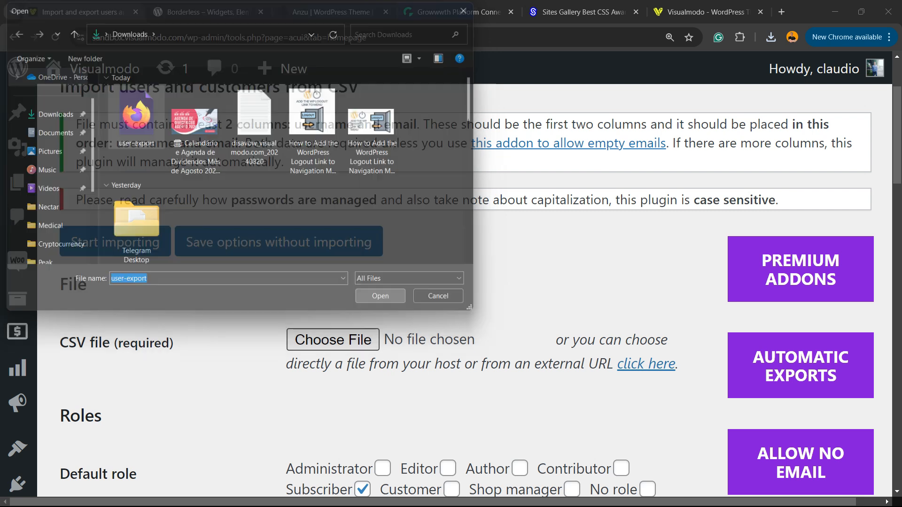
left_click(379, 295)
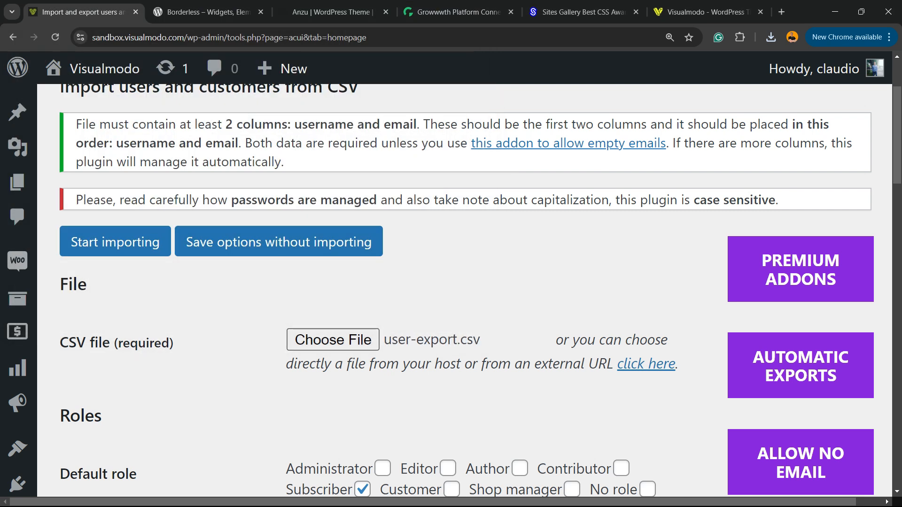
scroll("down", 3)
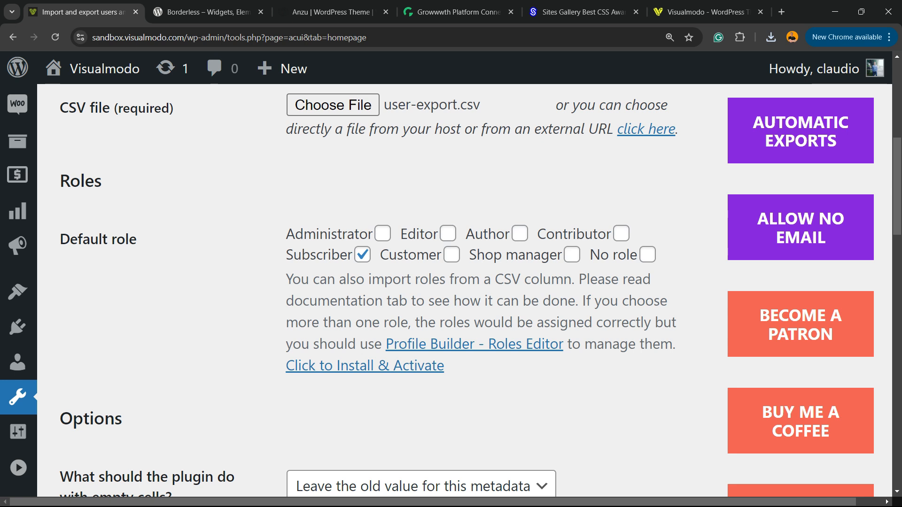
scroll("down", 3)
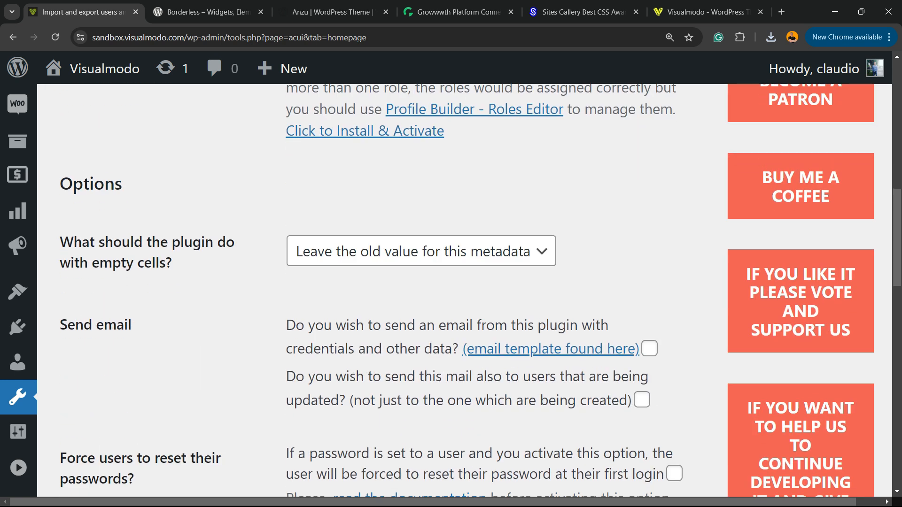
scroll("down", 3)
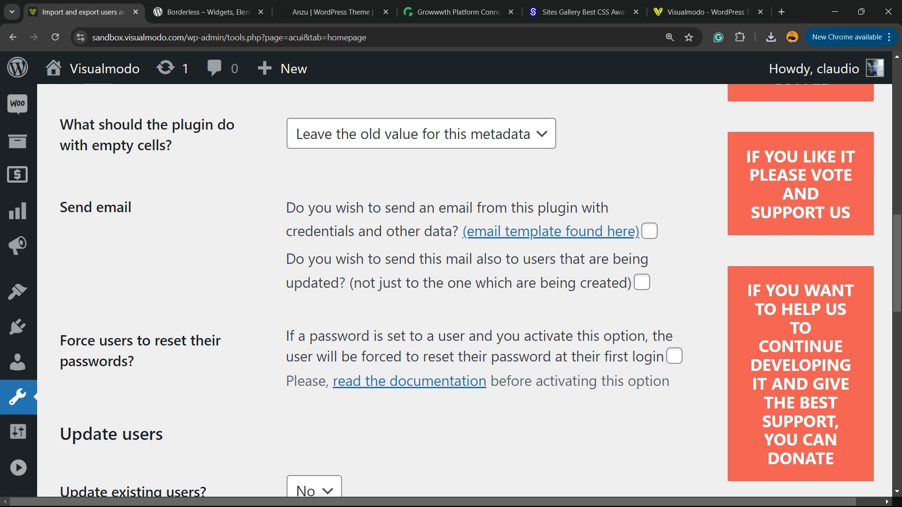
scroll("down", 3)
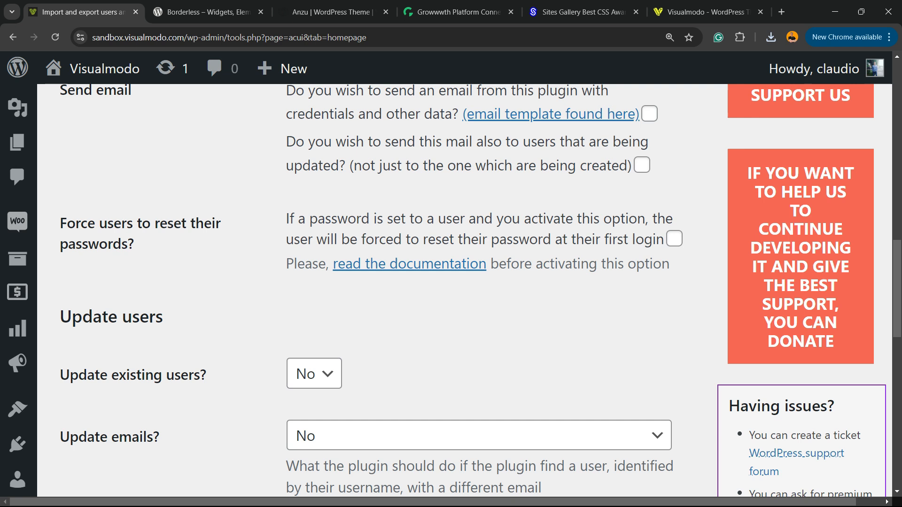
scroll("down", 3)
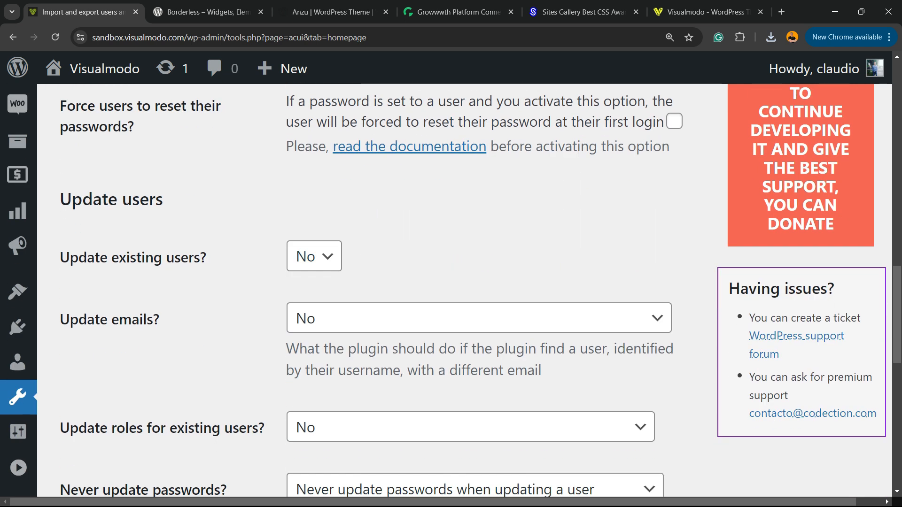
left_click(314, 256)
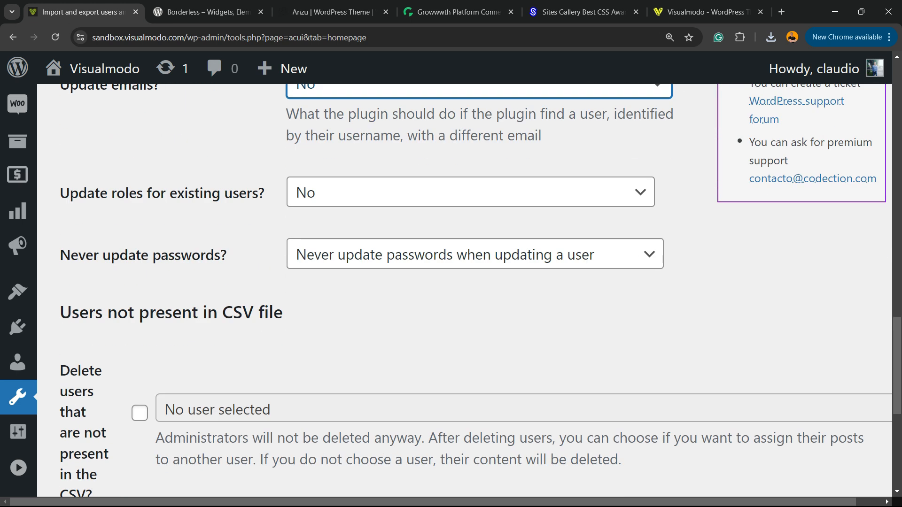
scroll("down", 3)
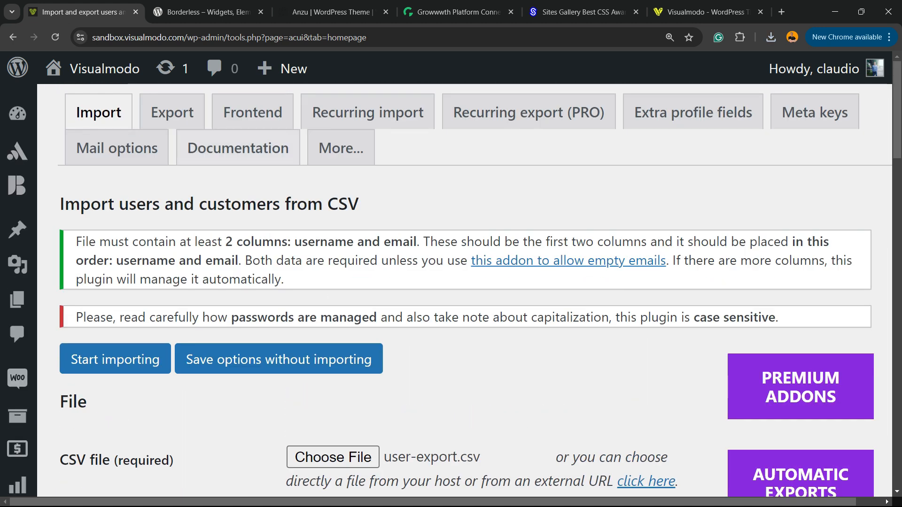
left_click(251, 112)
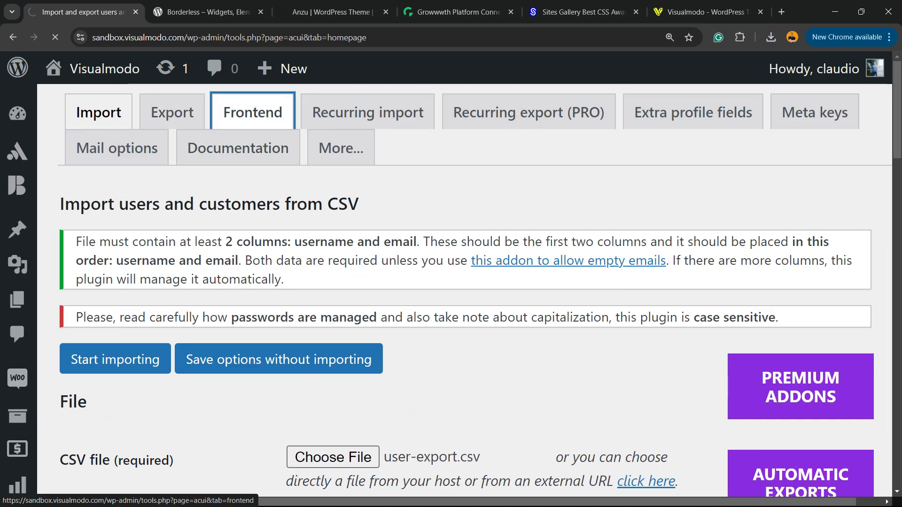
Review the plugin's frontend import and export shortcode options
left_click(251, 111)
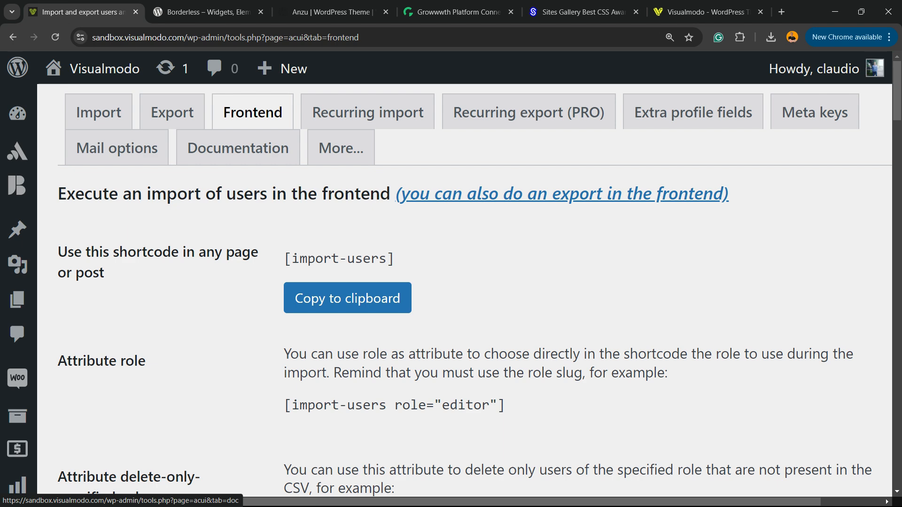
scroll("down", 3)
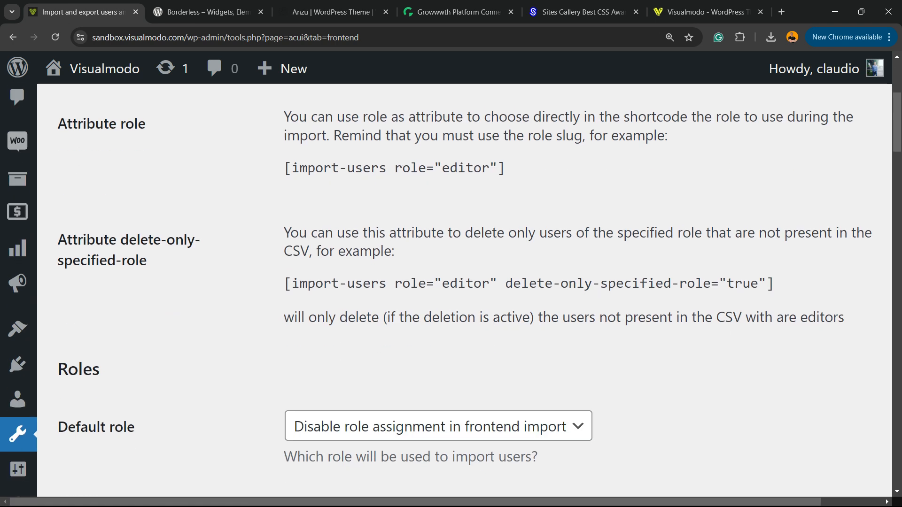
scroll("down", 3)
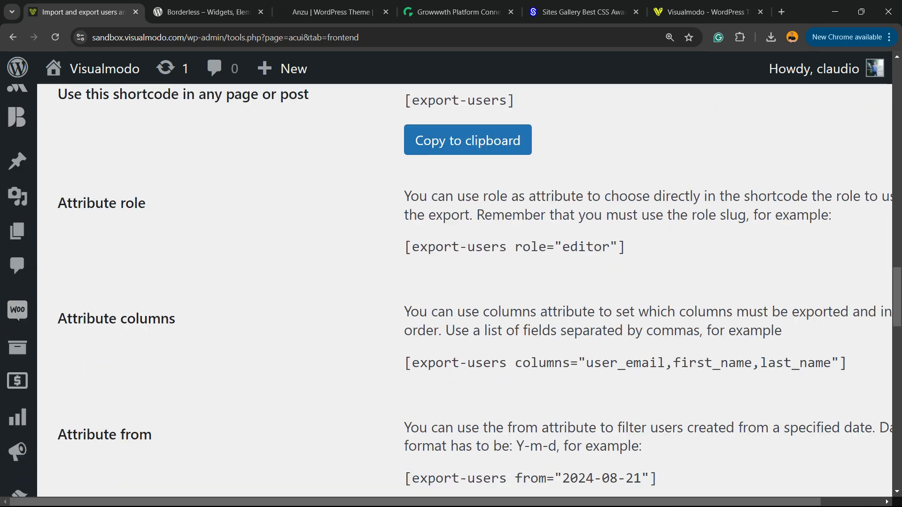
Check the recurring import settings (inactive, hourly) and close the recurring export add-on page
left_click(368, 112)
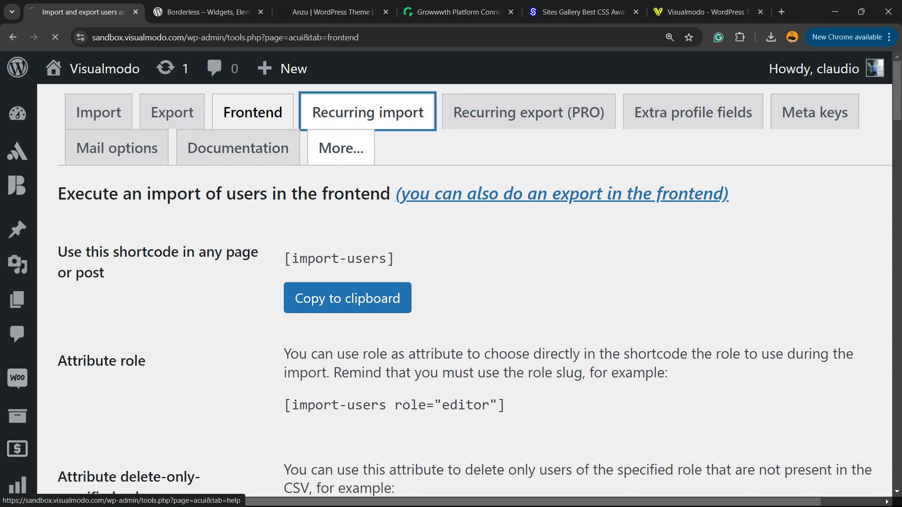
left_click(368, 112)
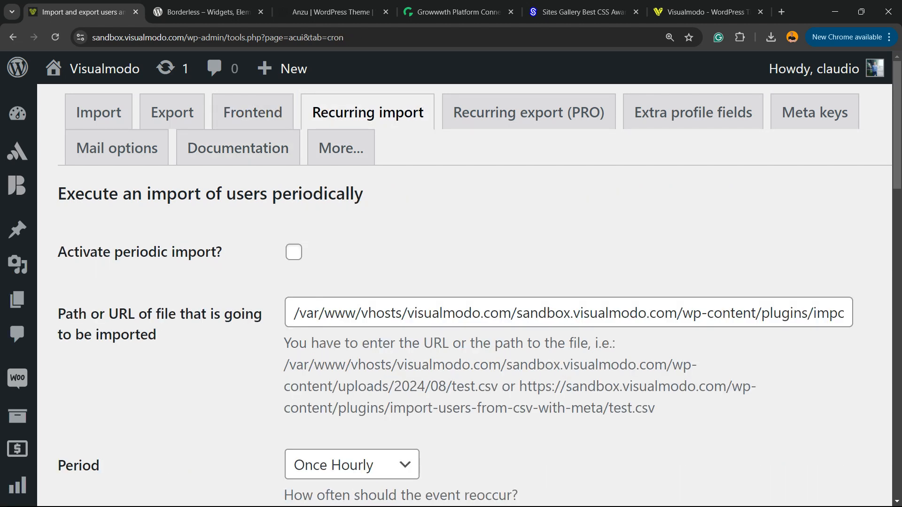
scroll("down", 3)
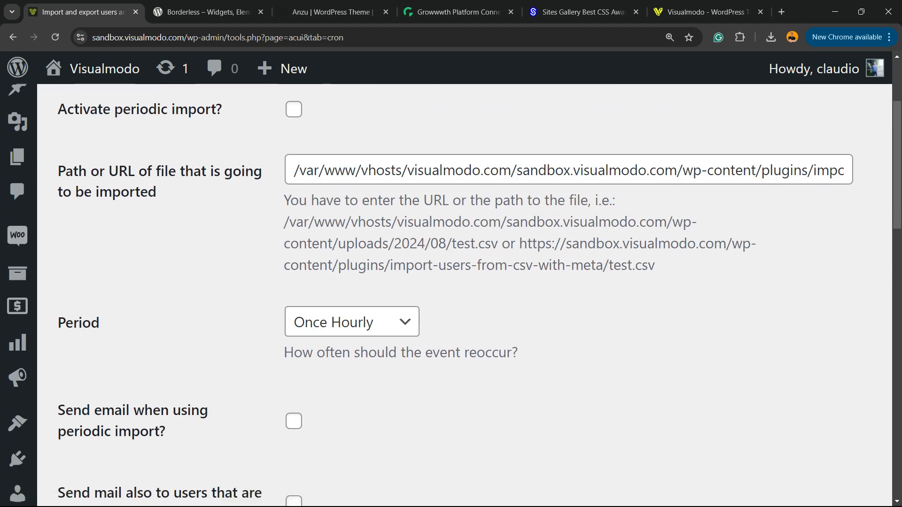
scroll("down", 3)
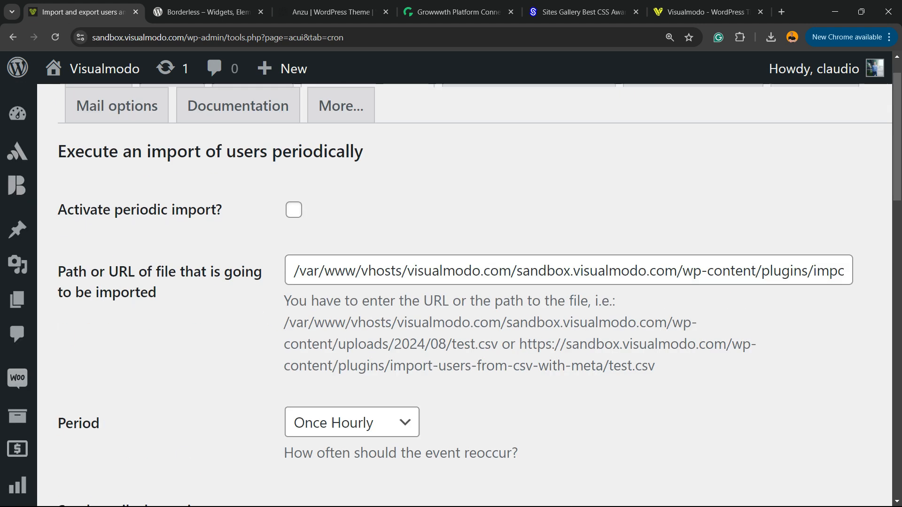
left_click(528, 112)
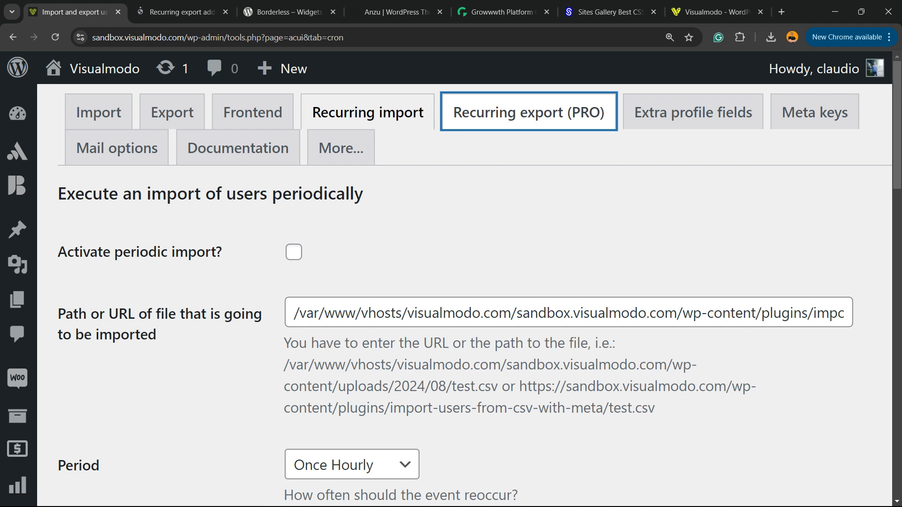
left_click(288, 11)
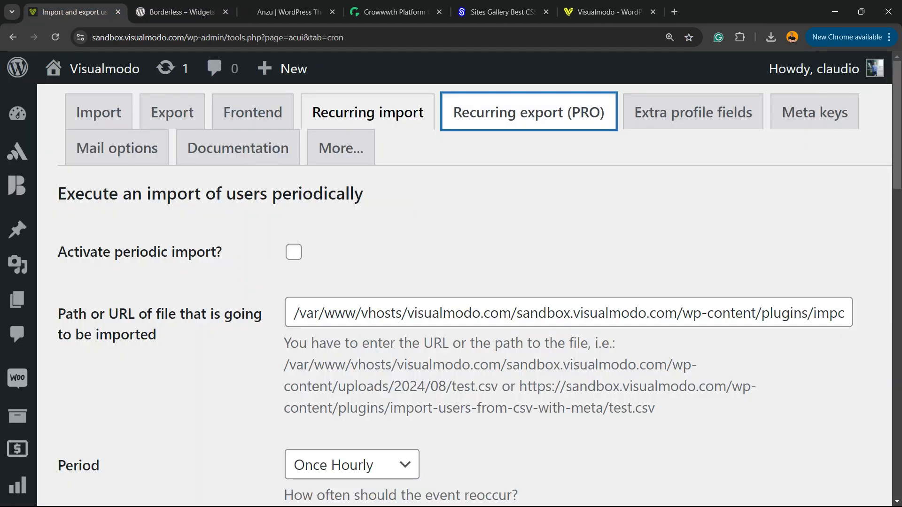
Review the extra profile fields and user meta keys, then read the CSV column documentation
left_click(692, 112)
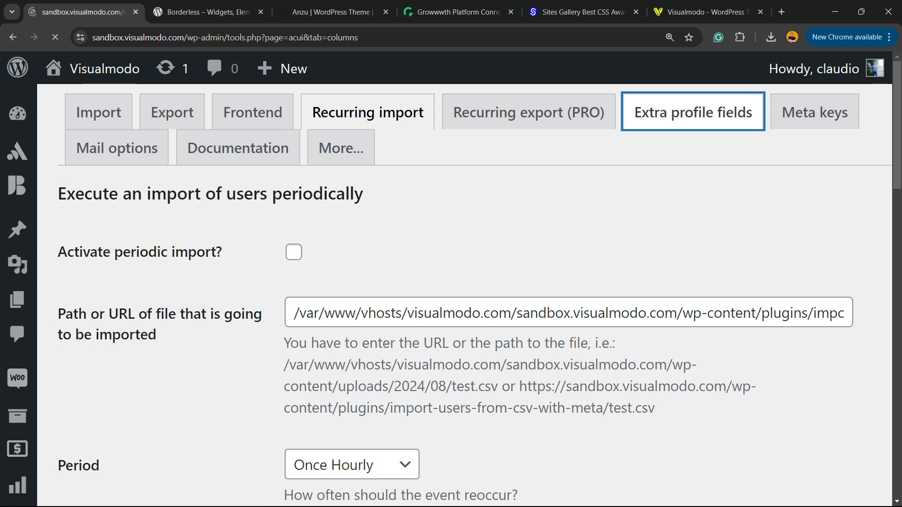
left_click(693, 112)
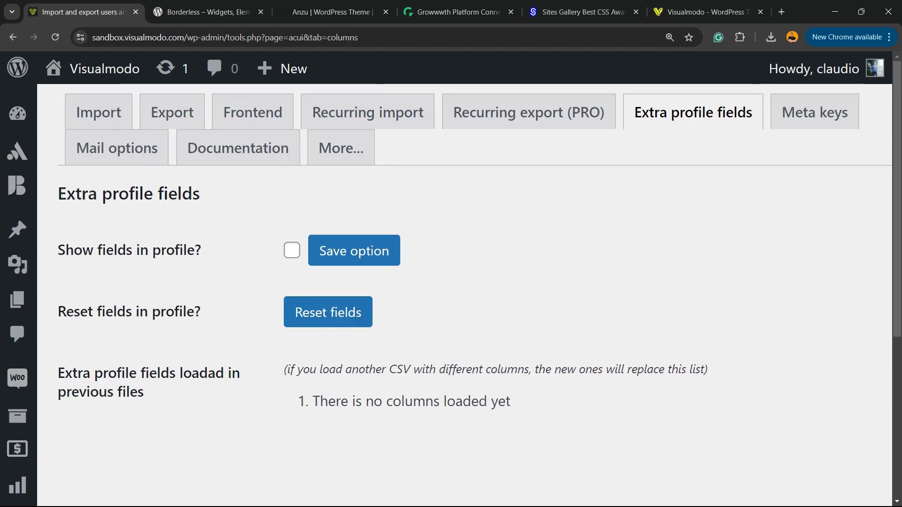
left_click(814, 112)
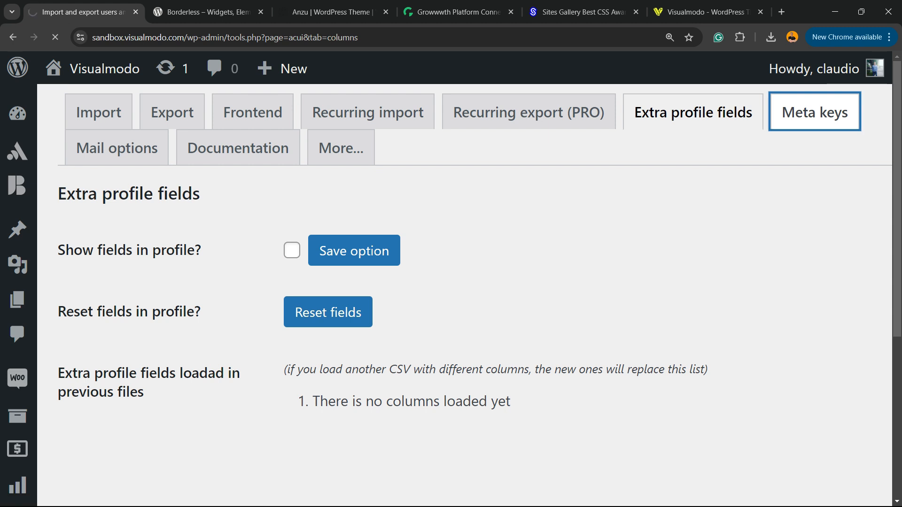
left_click(814, 112)
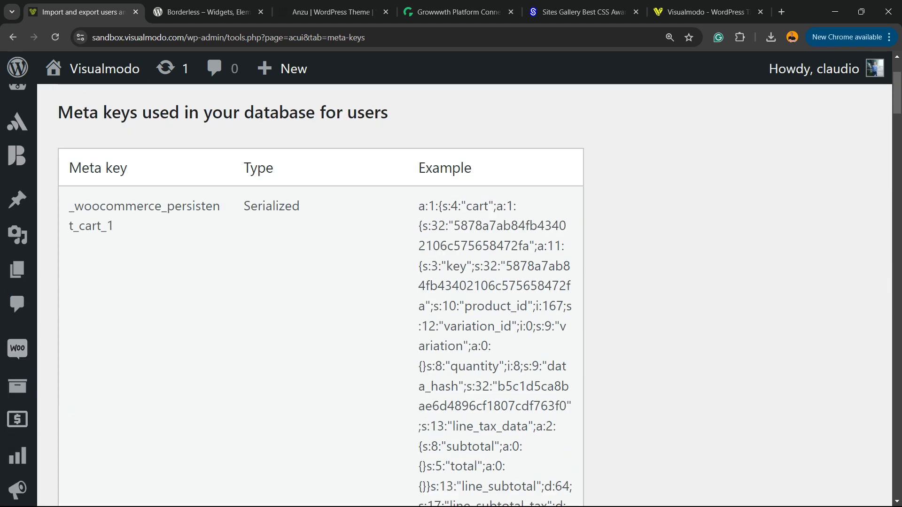
scroll("down", 3)
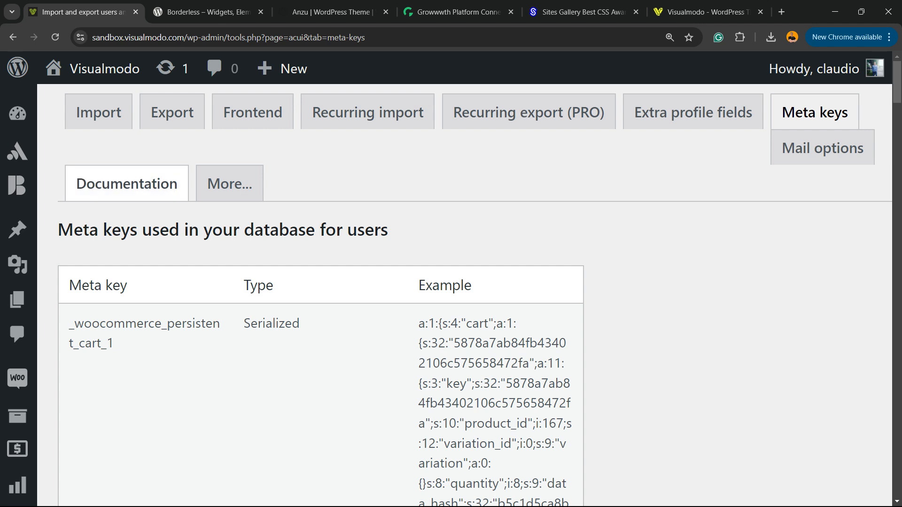
left_click(126, 183)
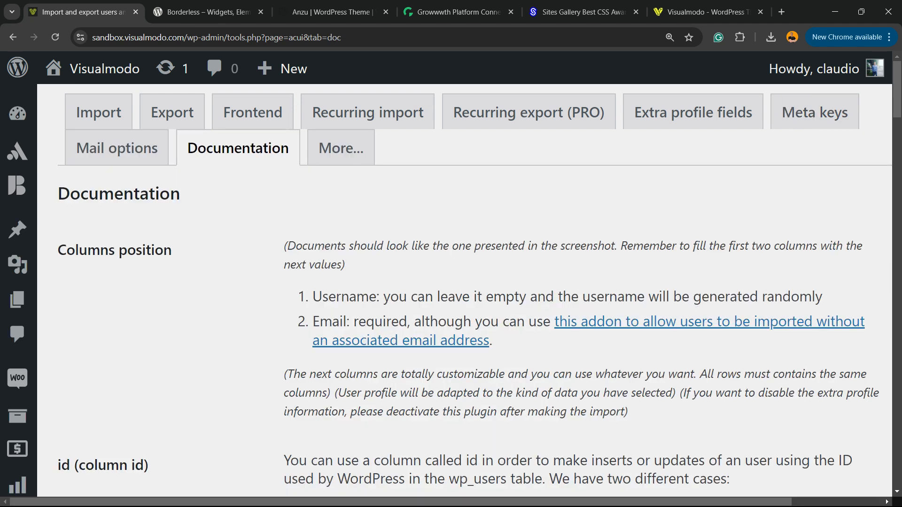
mouse_move(116, 148)
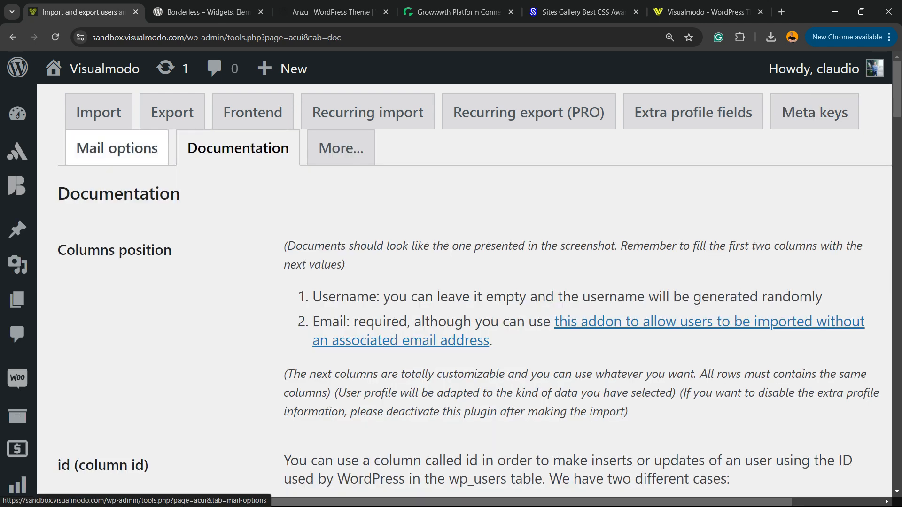
scroll("down", 3)
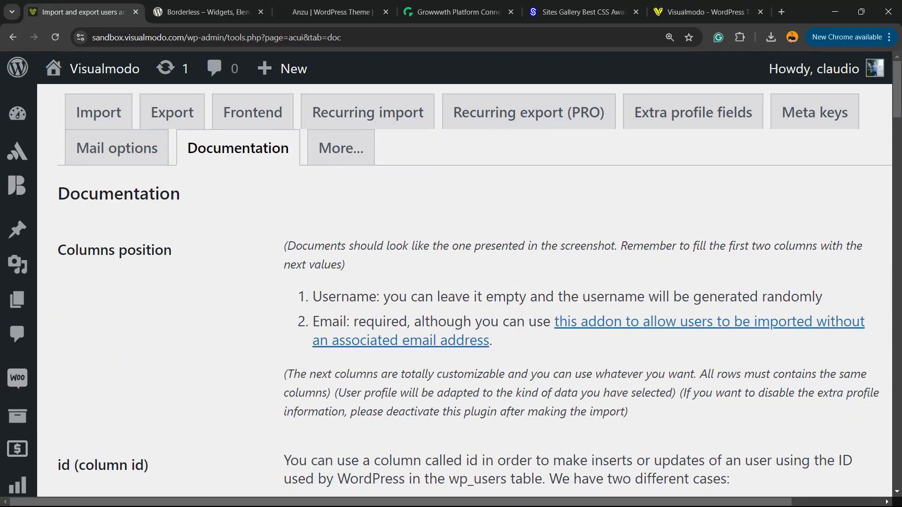
Review the mail and support information, return to Import users from CSV, then view YouTube
left_click(117, 148)
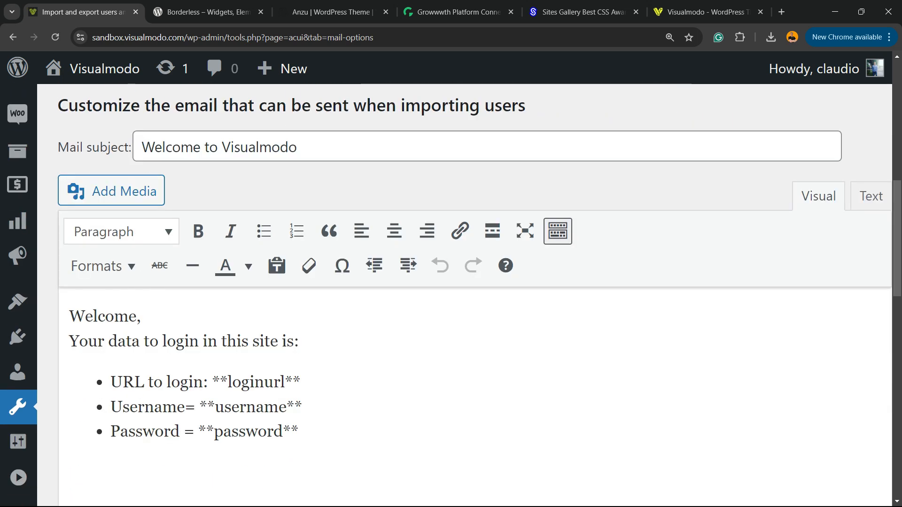
scroll("down", 3)
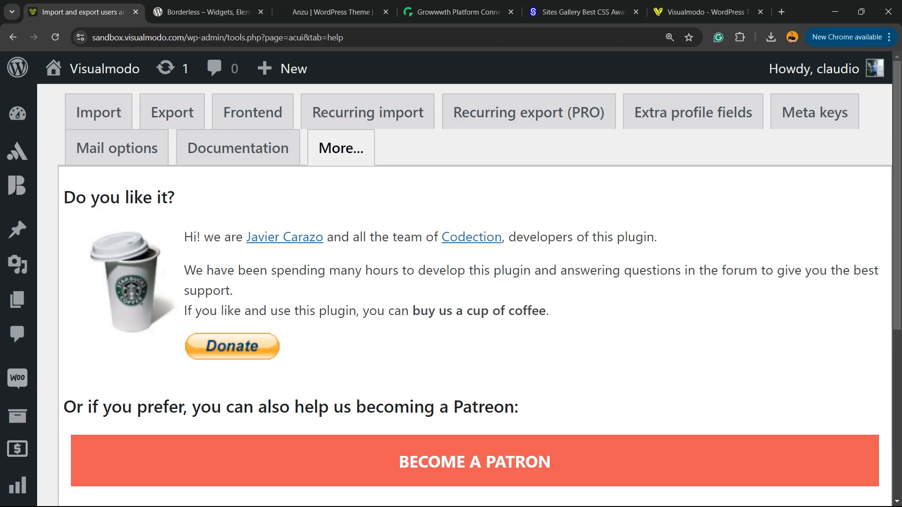
left_click(98, 112)
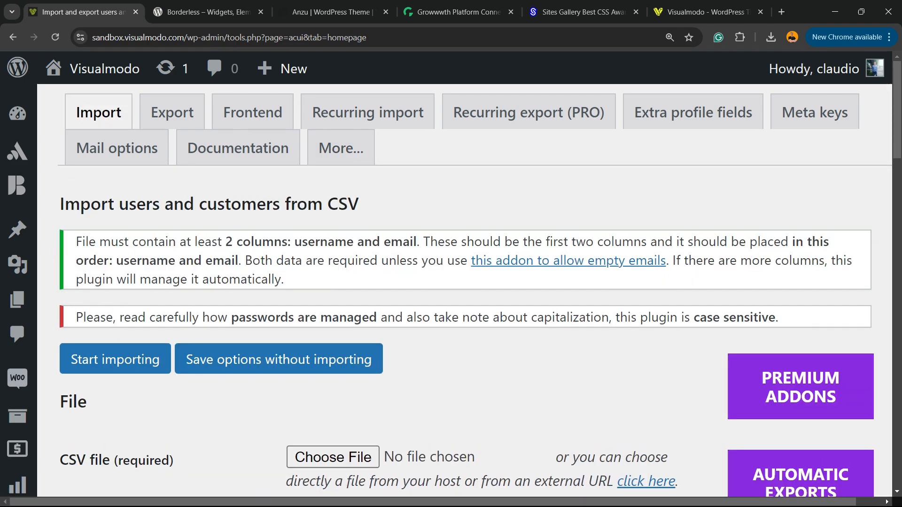
left_click(160, 11)
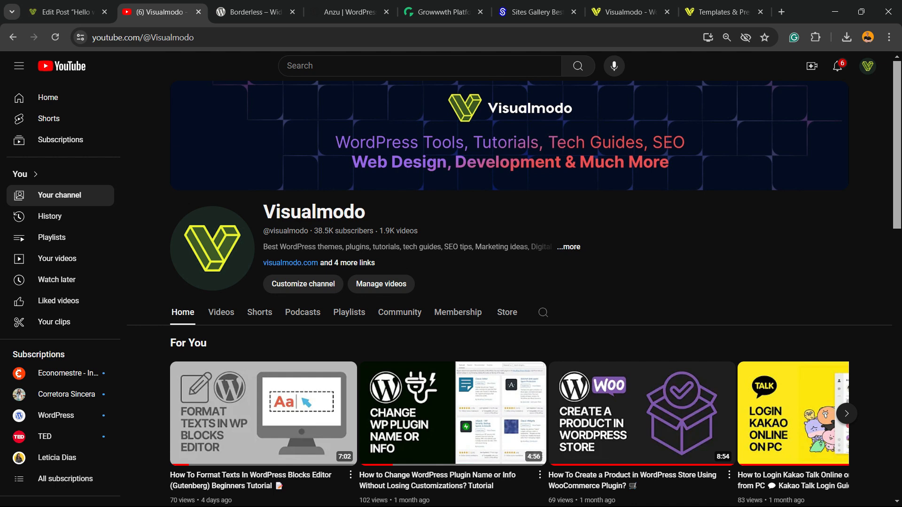
Browse the Borderless plugin's directory listing, then view the Anzu theme page
left_click(254, 11)
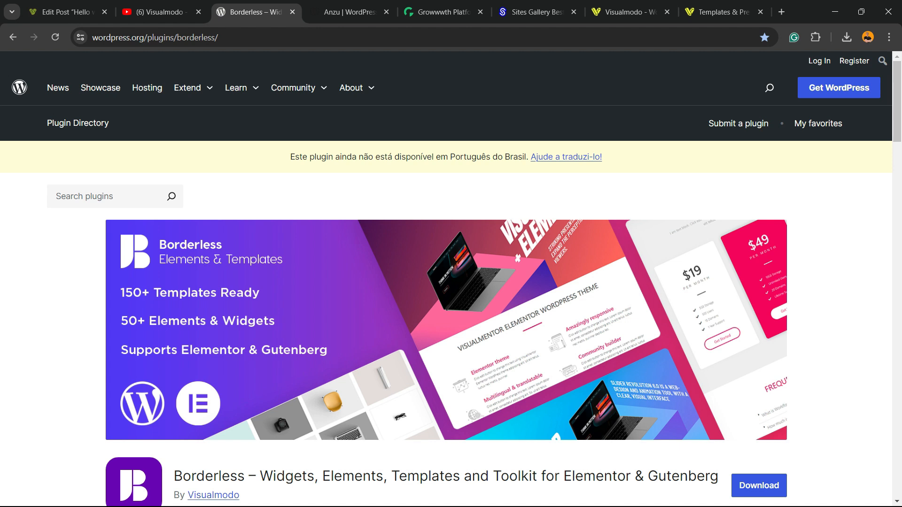
scroll("down", 3)
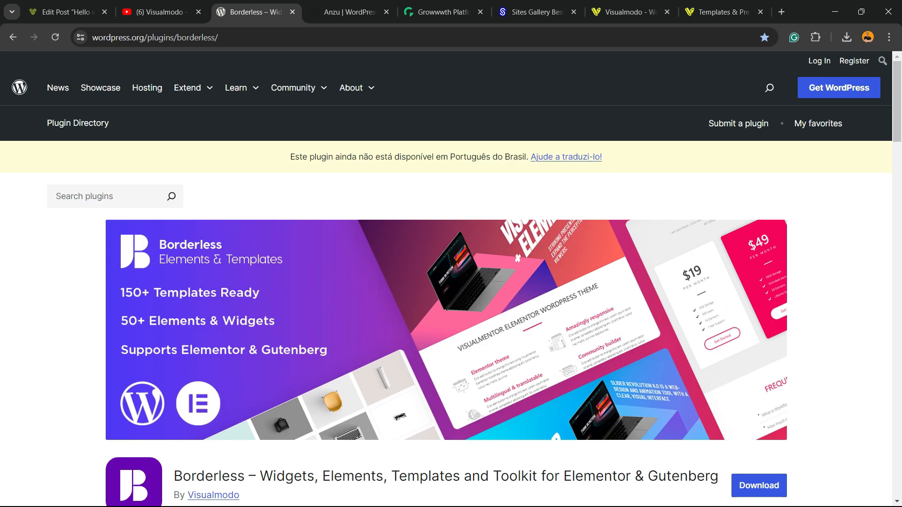
scroll("down", 3)
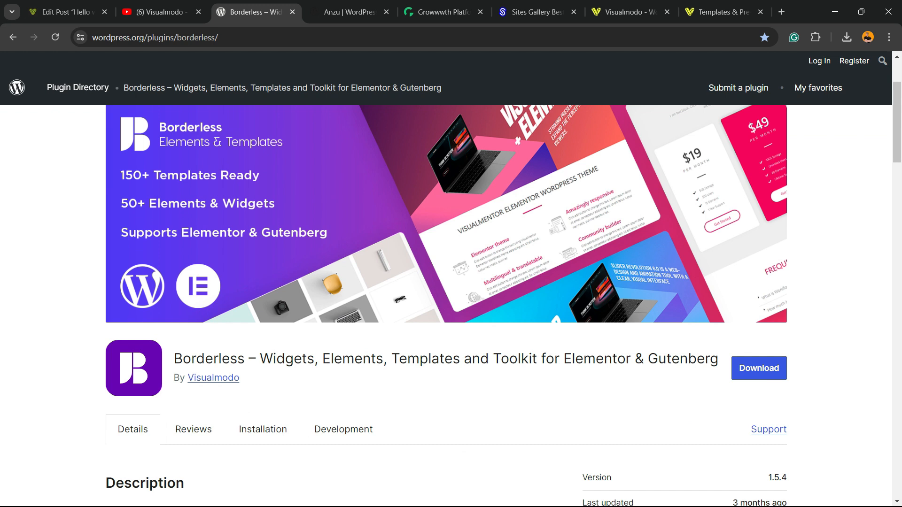
left_click(349, 13)
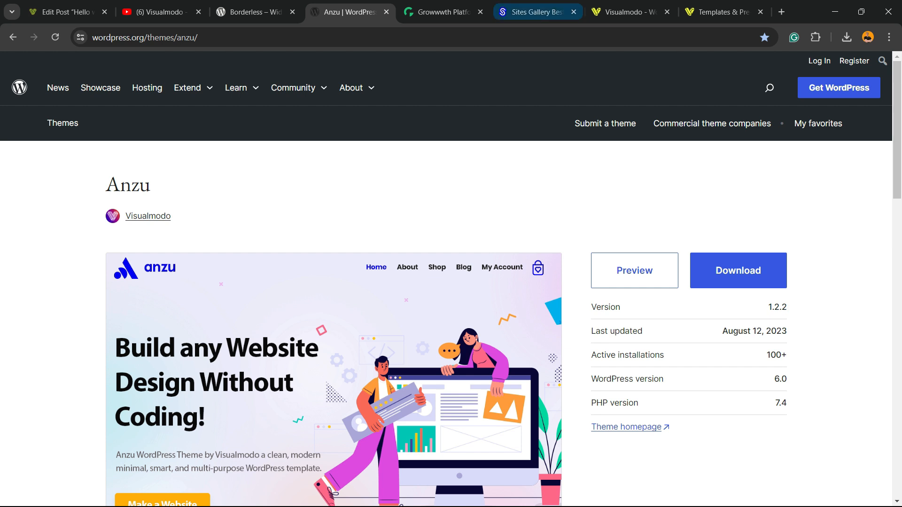
Browse the Growwwth guest-post platform's Featured Websites listings
left_click(441, 11)
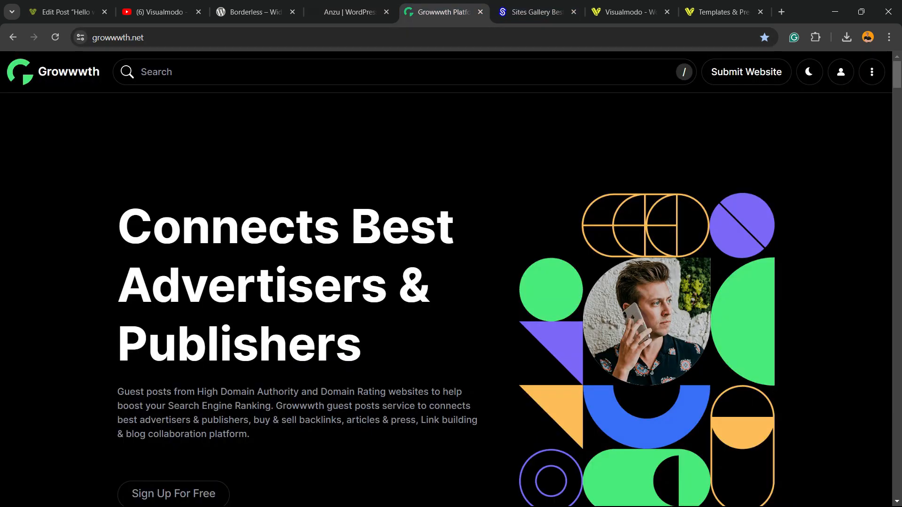
scroll("down", 3)
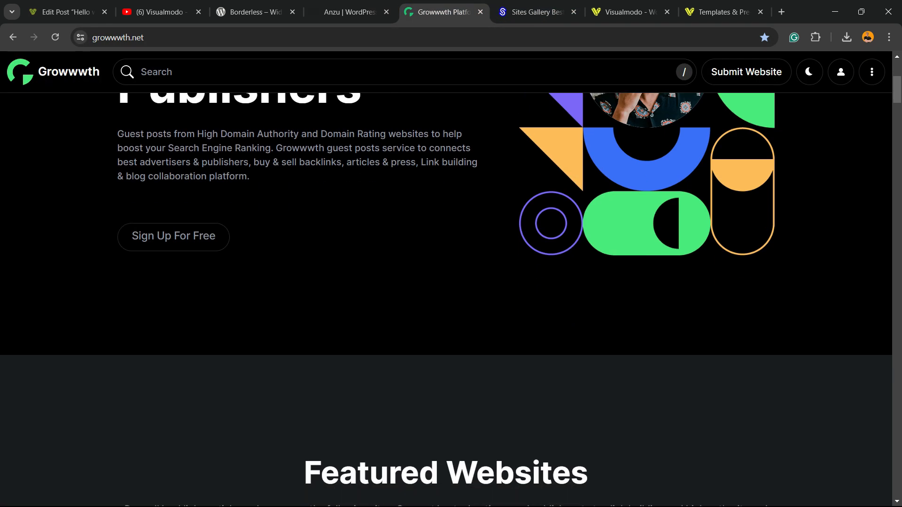
scroll("down", 3)
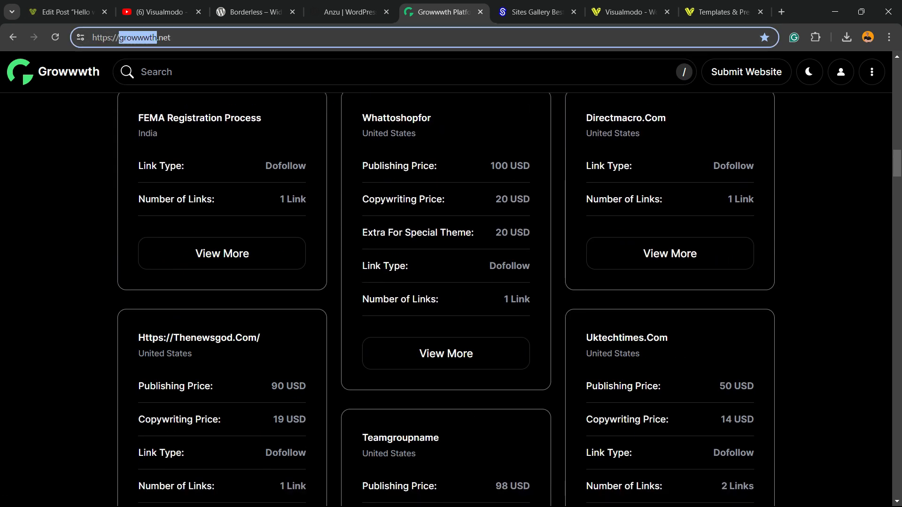
scroll("down", 3)
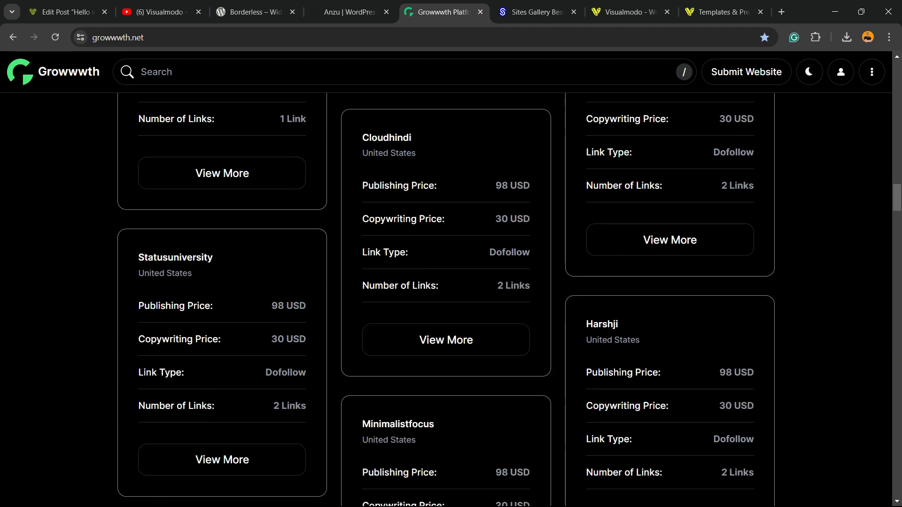
scroll("down", 3)
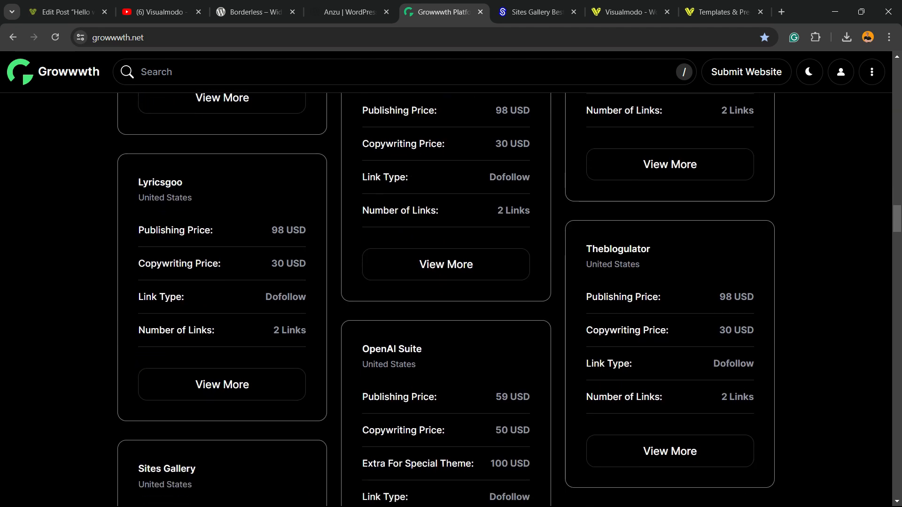
Scroll through the Sites Gallery website showcase grid
left_click(536, 12)
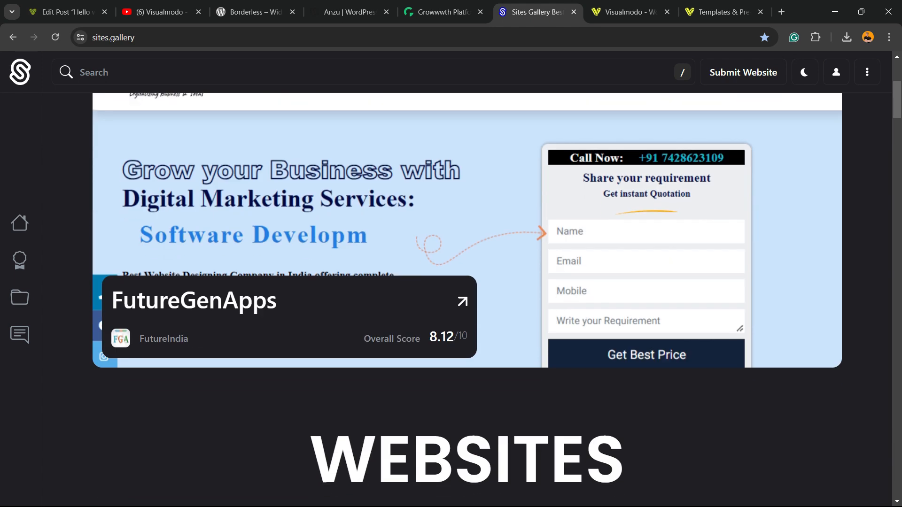
scroll("down", 3)
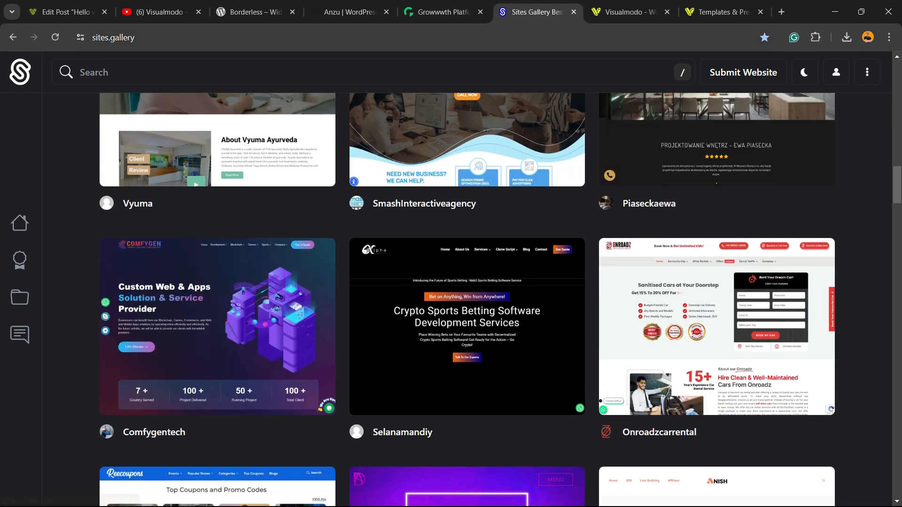
scroll("down", 3)
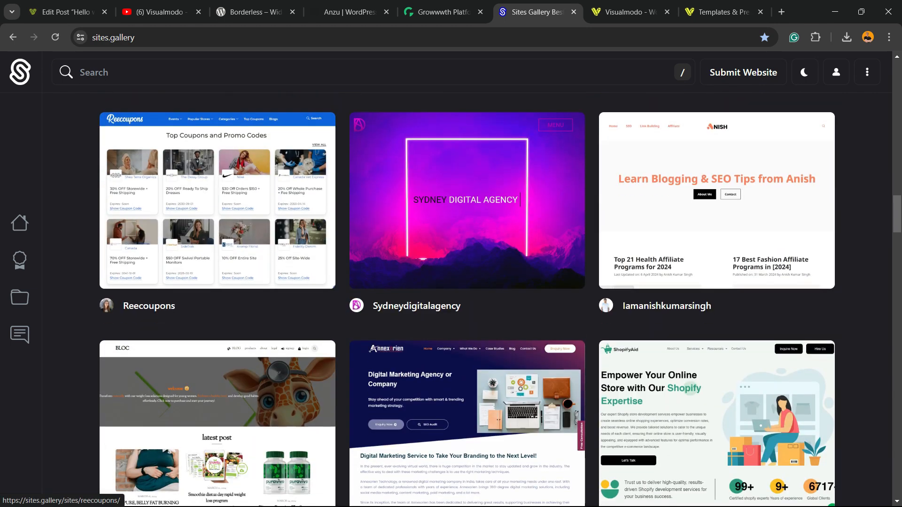
scroll("down", 3)
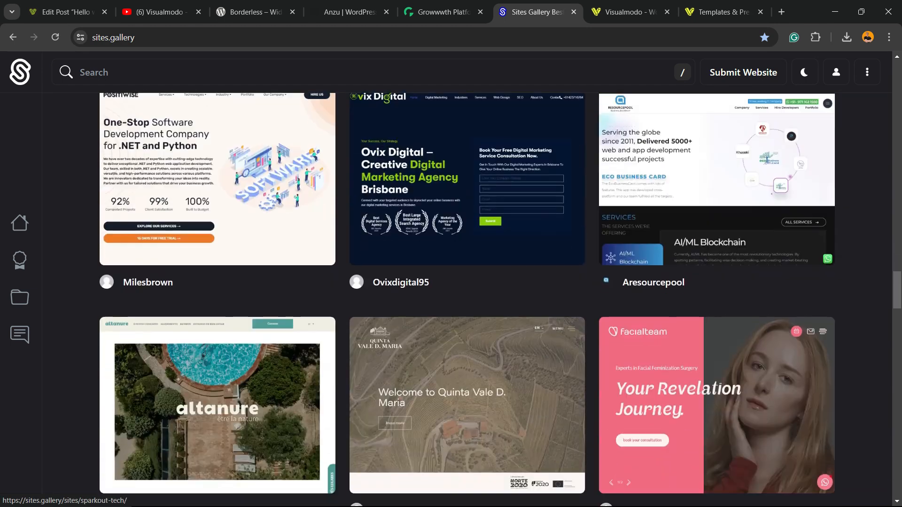
scroll("down", 3)
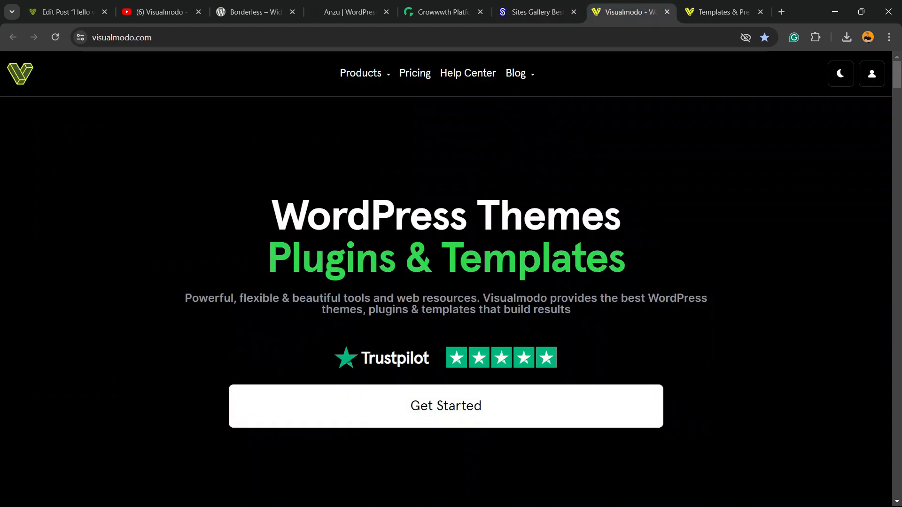
Scroll through the Visualmodo homepage for WordPress themes, plugins and templates
scroll("down", 3)
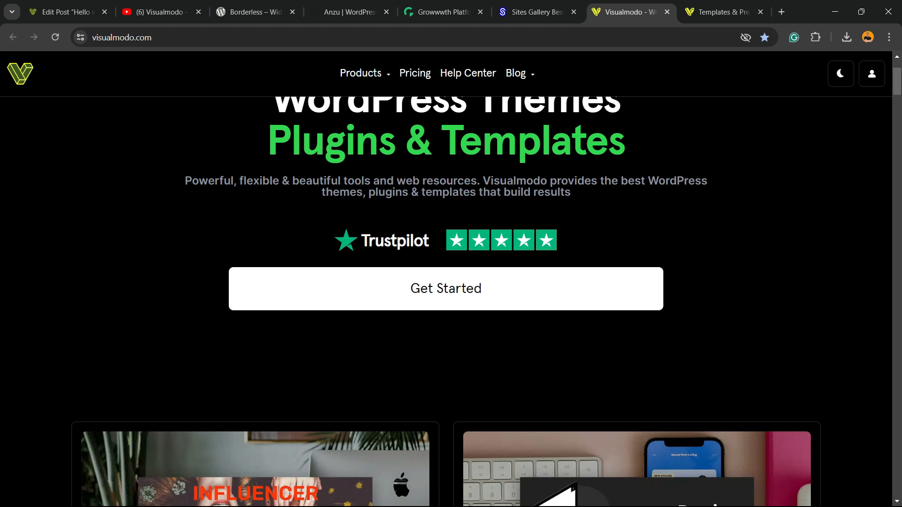
scroll("down", 3)
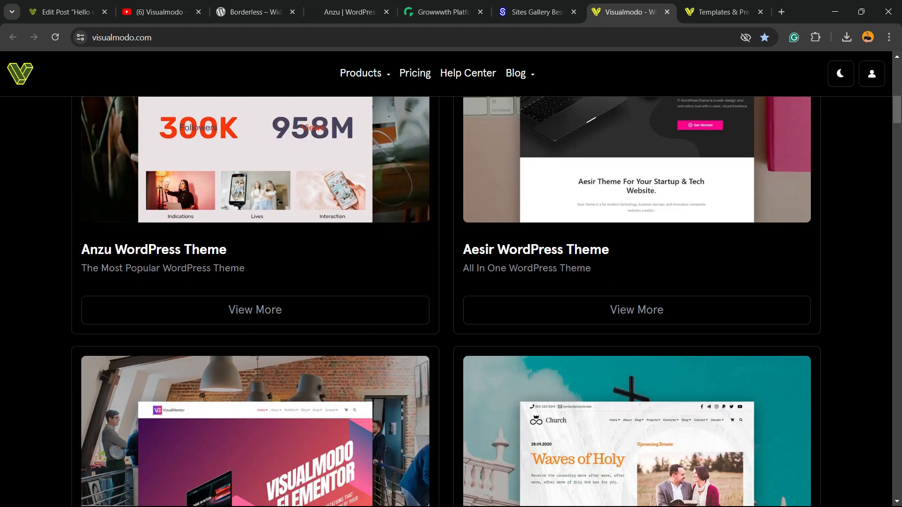
scroll("down", 3)
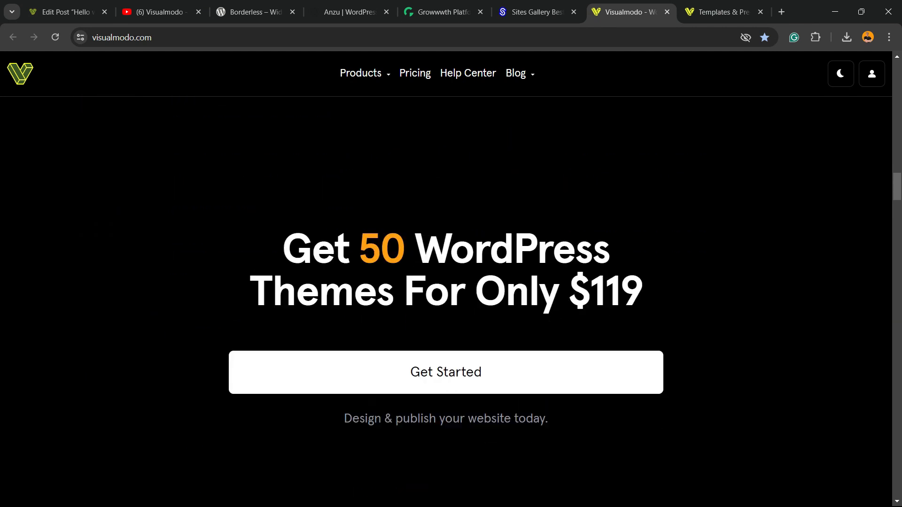
Browse template previews such as Juice Shop, Pottery Studio and Copywriter
left_click(722, 11)
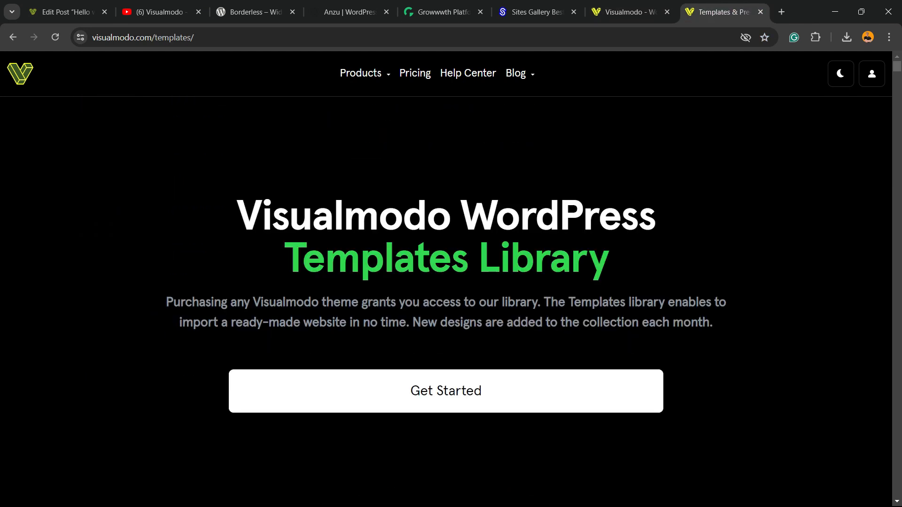
scroll("down", 3)
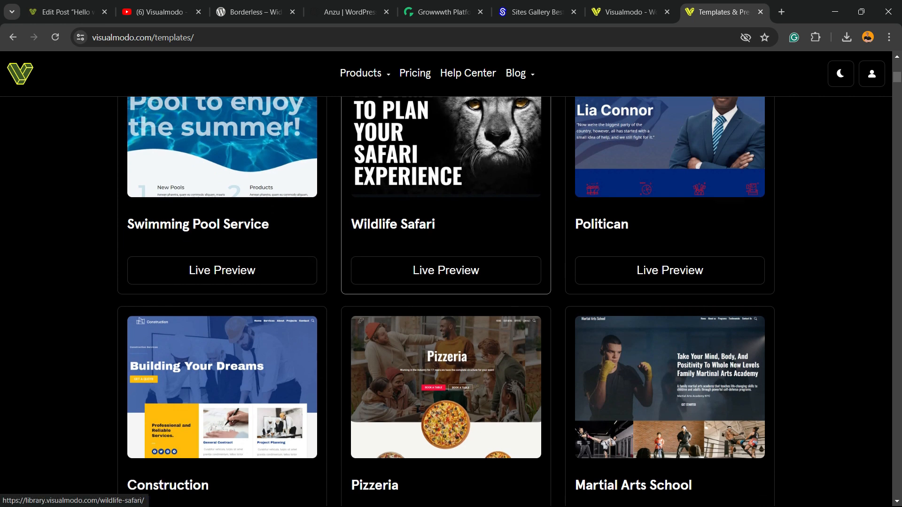
scroll("down", 3)
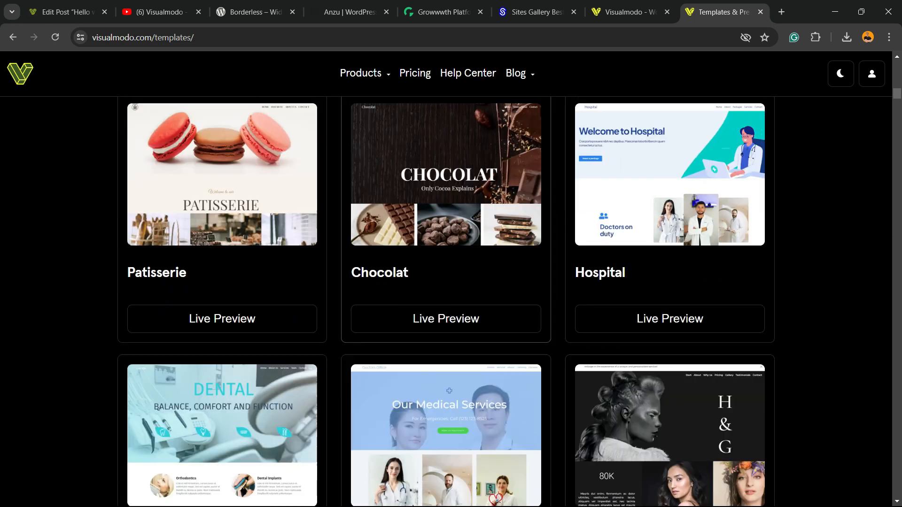
scroll("down", 3)
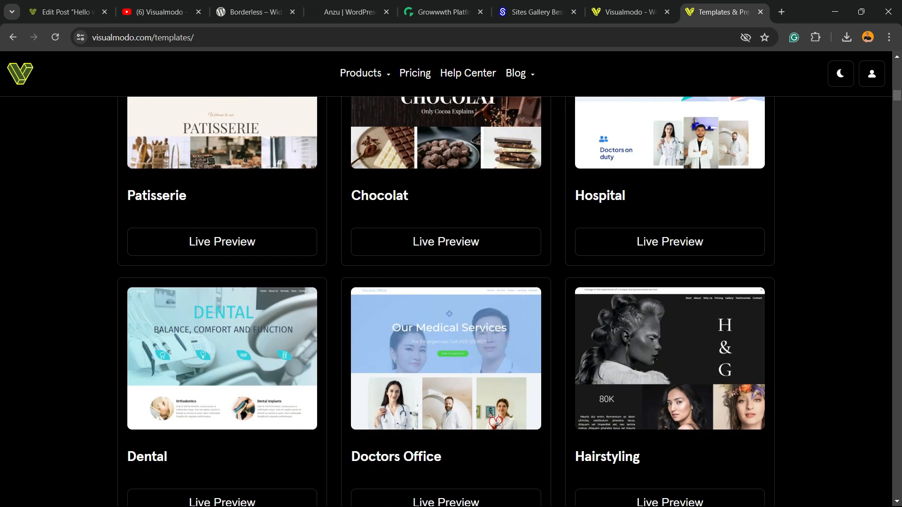
scroll("down", 3)
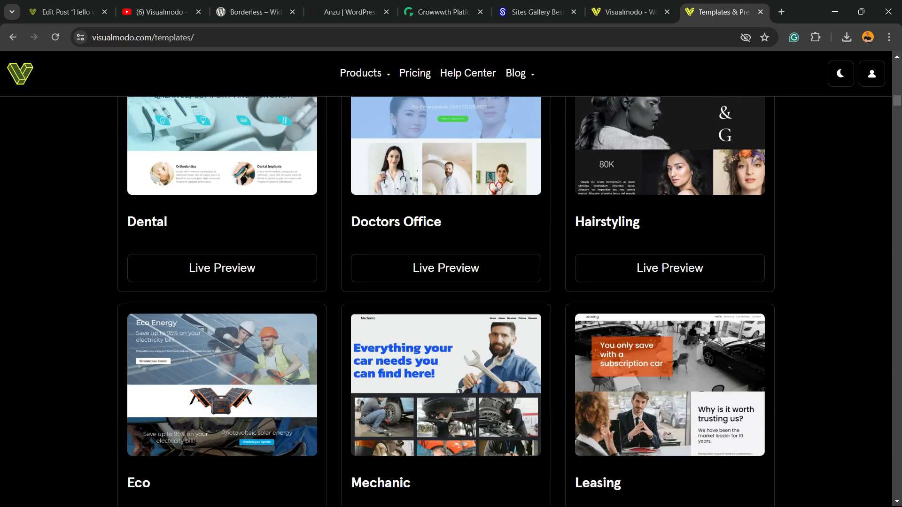
scroll("down", 3)
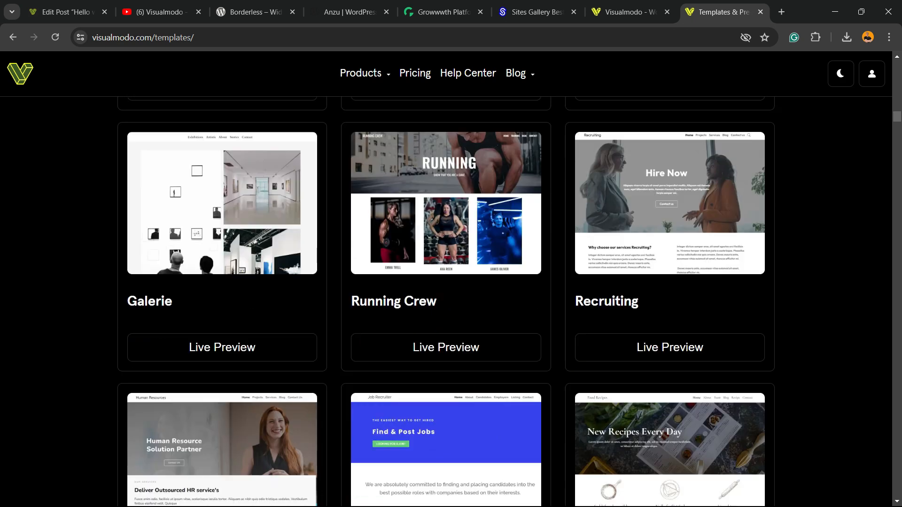
scroll("down", 3)
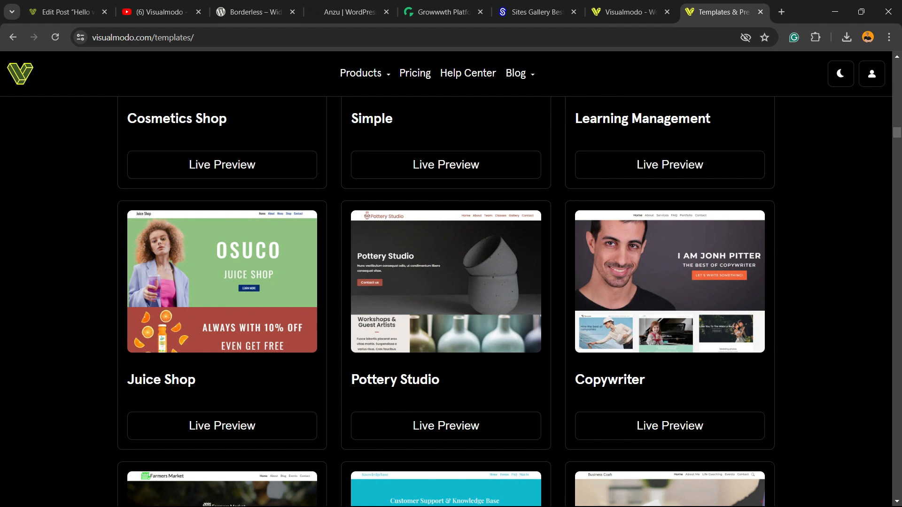
scroll("down", 3)
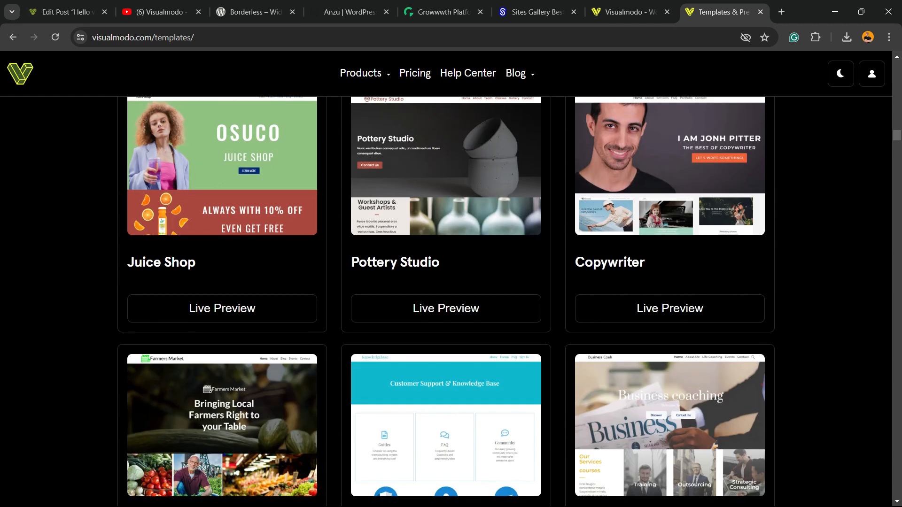